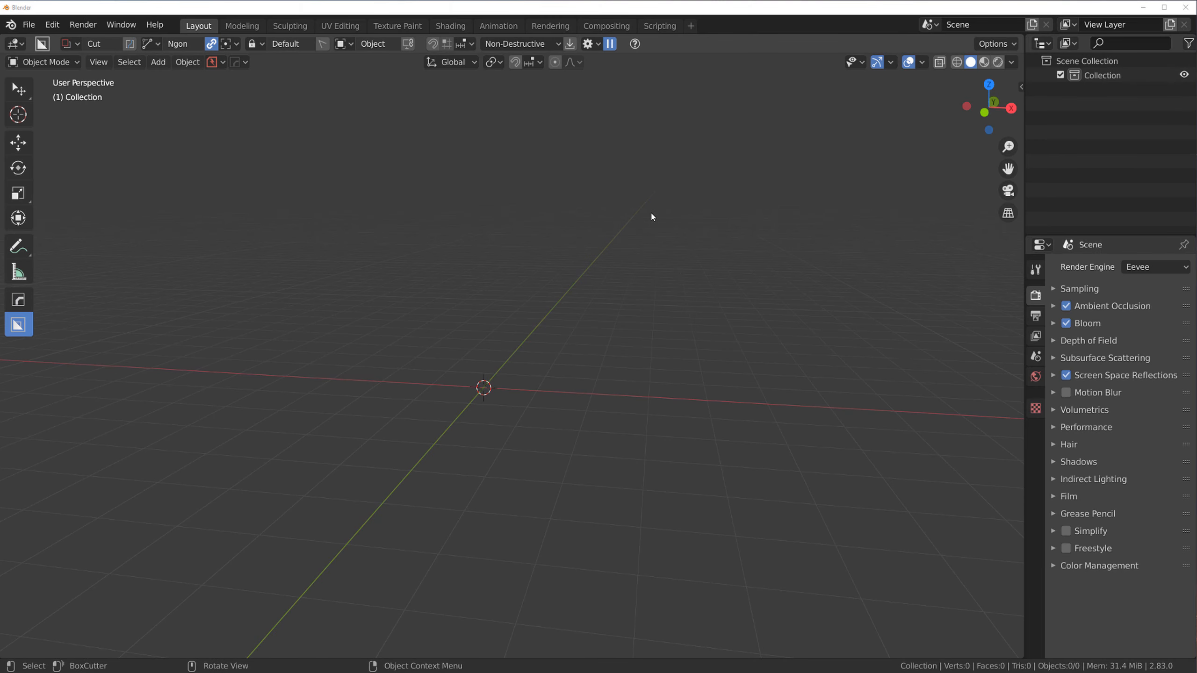
{"action": "mouse_move", "coordinate": [660, 221]}
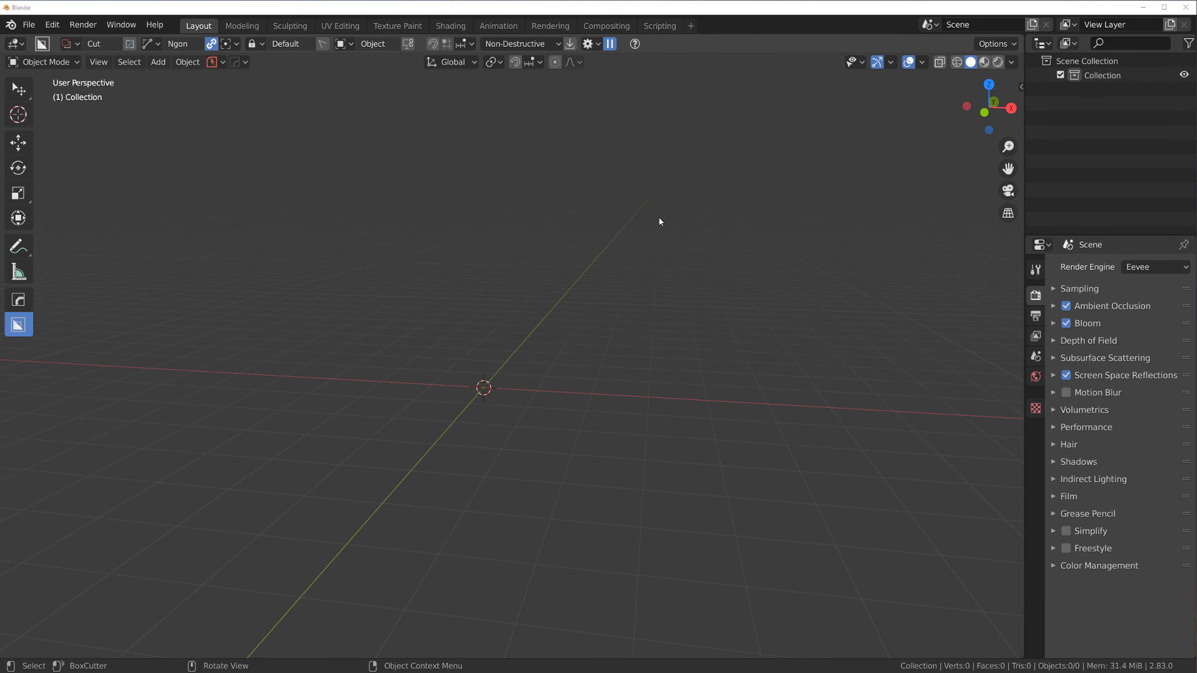
Reveal the viewport sidebar with the Photographer Camera List panel
{"action": "left_click", "coordinate": [158, 62]}
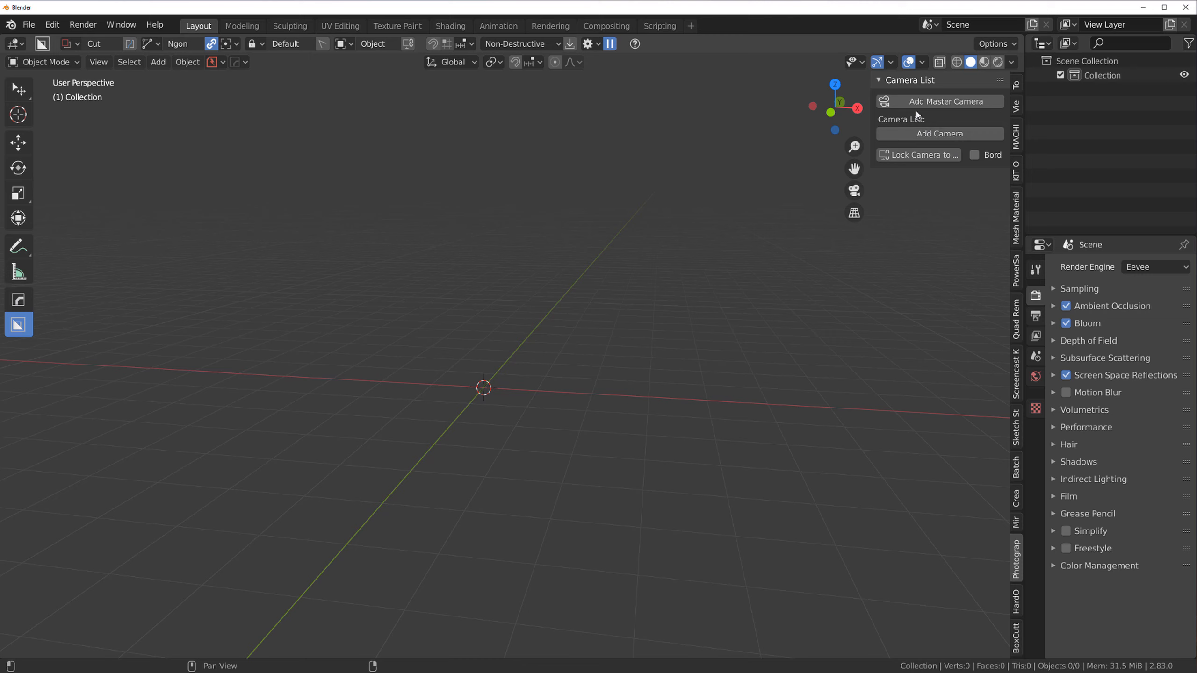
{"action": "mouse_move", "coordinate": [1018, 397]}
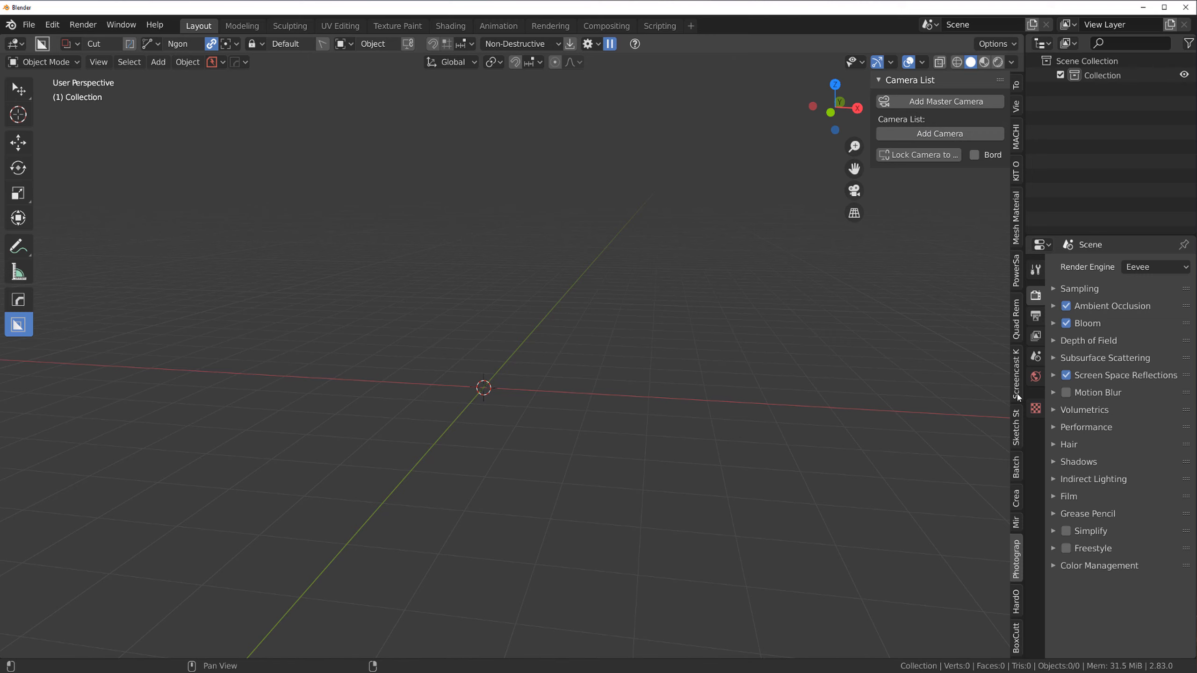
{"action": "left_click", "coordinate": [1015, 375]}
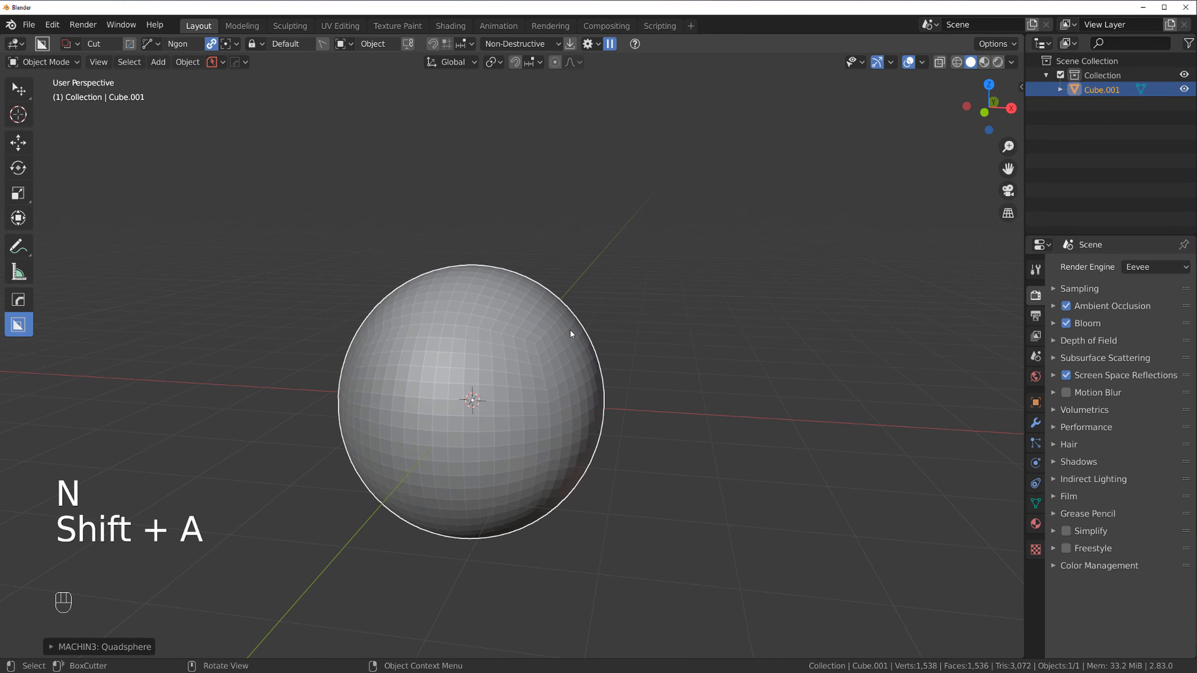
Give the quadsphere a blank material and apply HardOps Sharpen to it
{"action": "key", "text": "alt+m"}
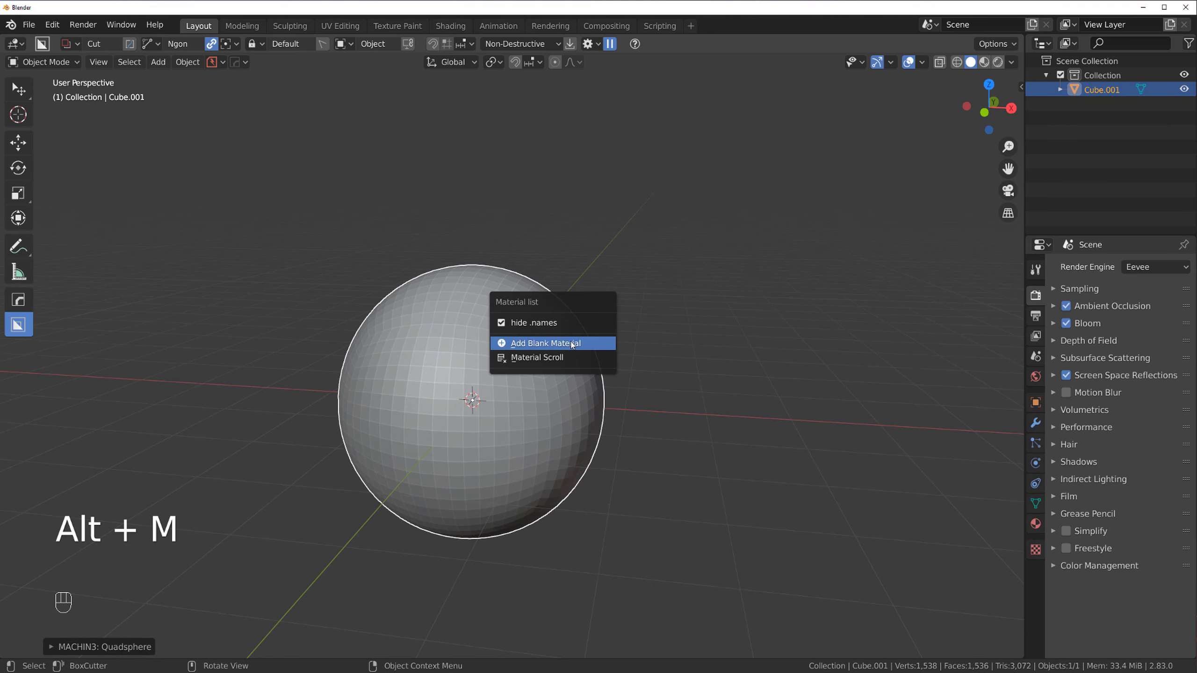
{"action": "left_click", "coordinate": [545, 343]}
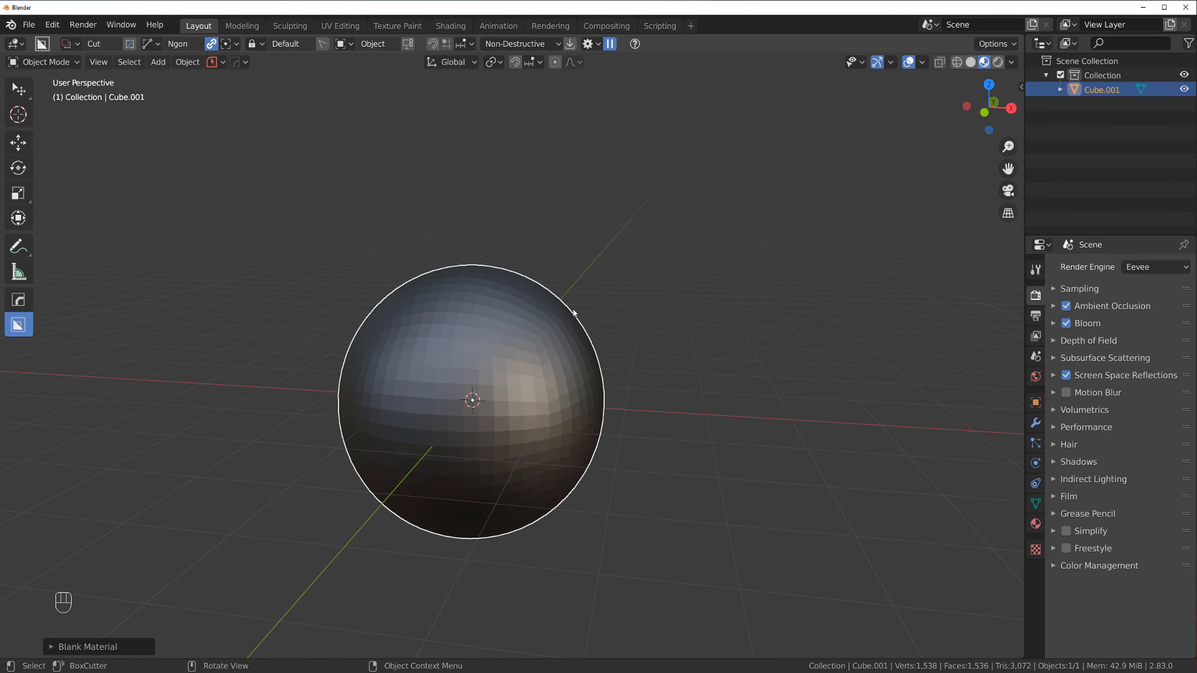
{"action": "key", "text": "q"}
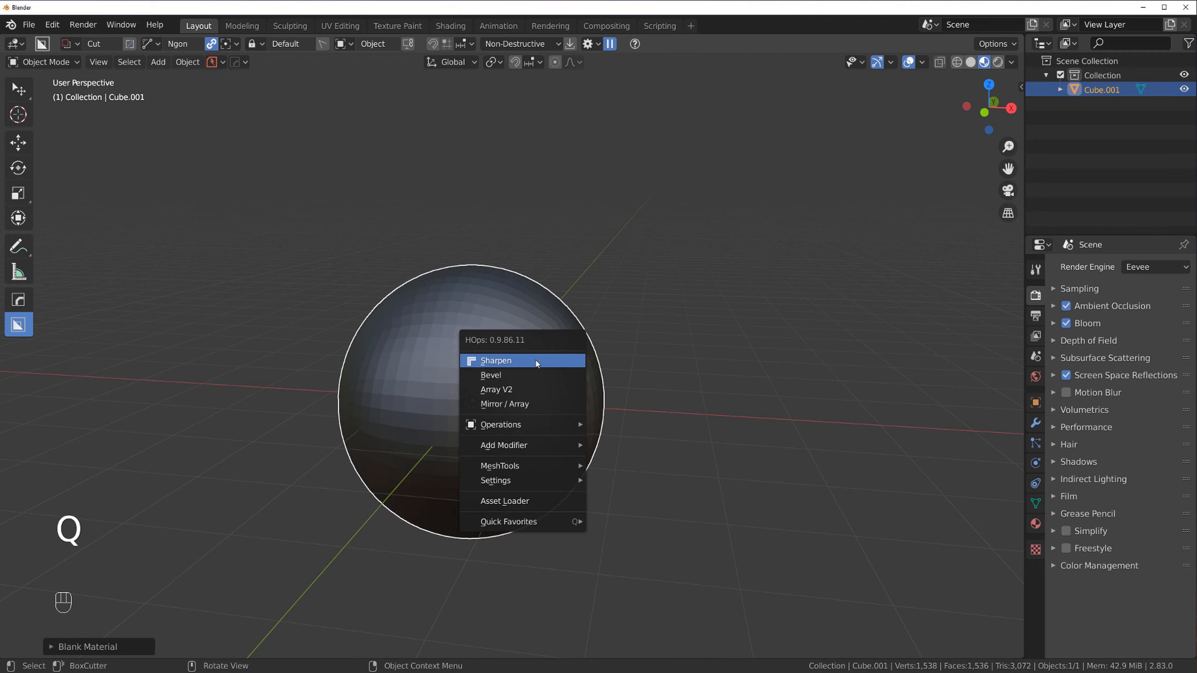
{"action": "left_click", "coordinate": [496, 360]}
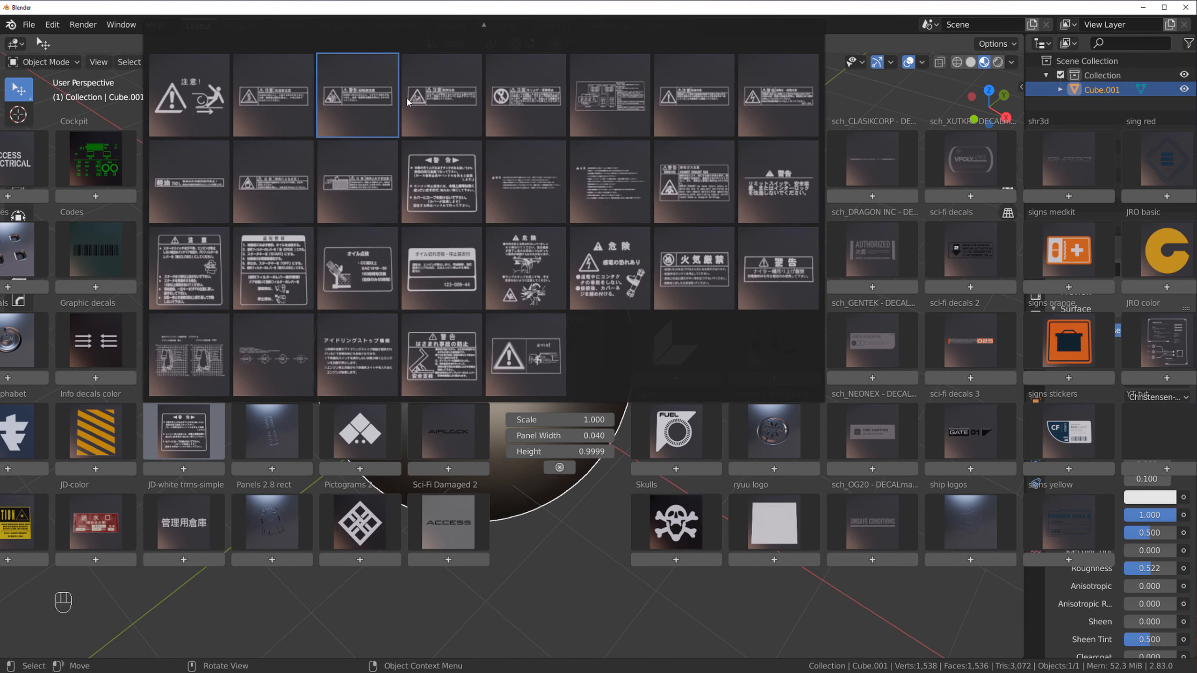
Place the gas-tank caution decal on the sphere, adjust it via the D pie, then delete it
{"action": "left_click", "coordinate": [357, 94]}
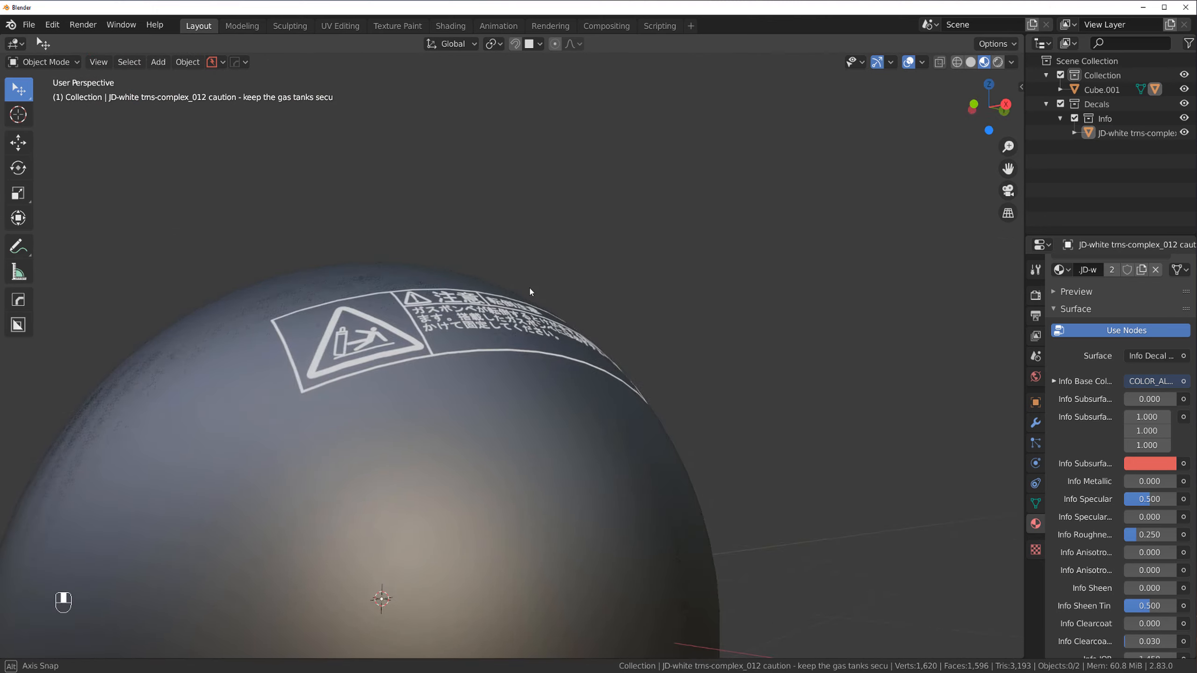
{"action": "key", "text": "D"}
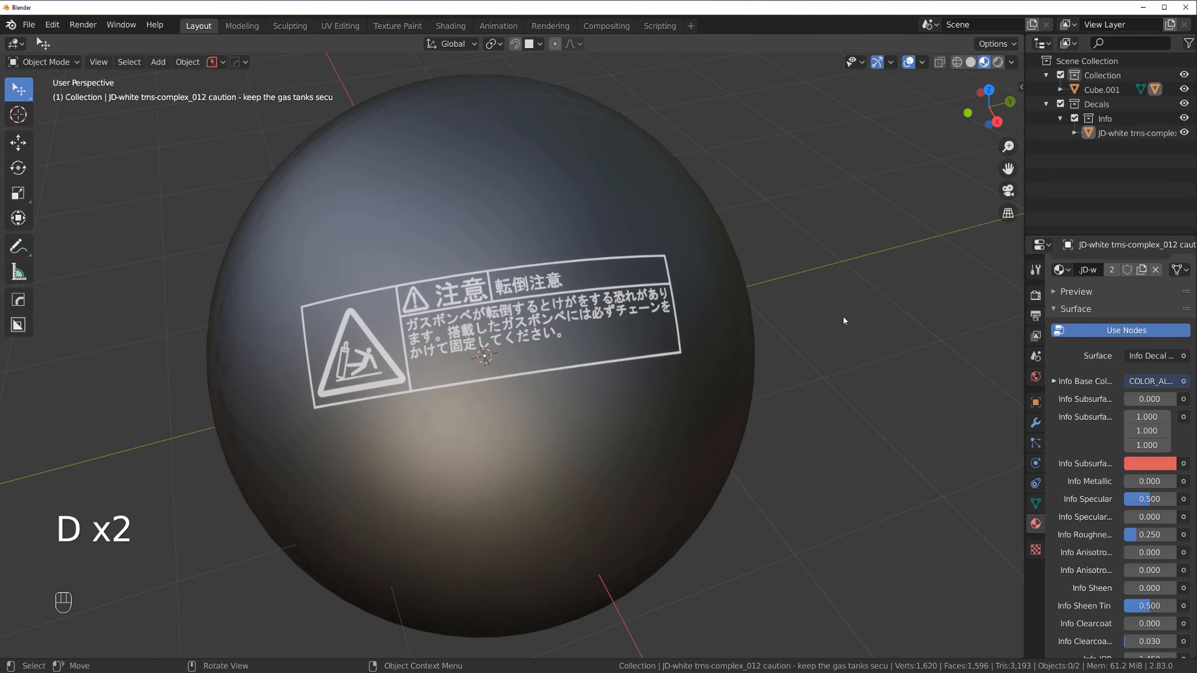
{"action": "key", "text": "d"}
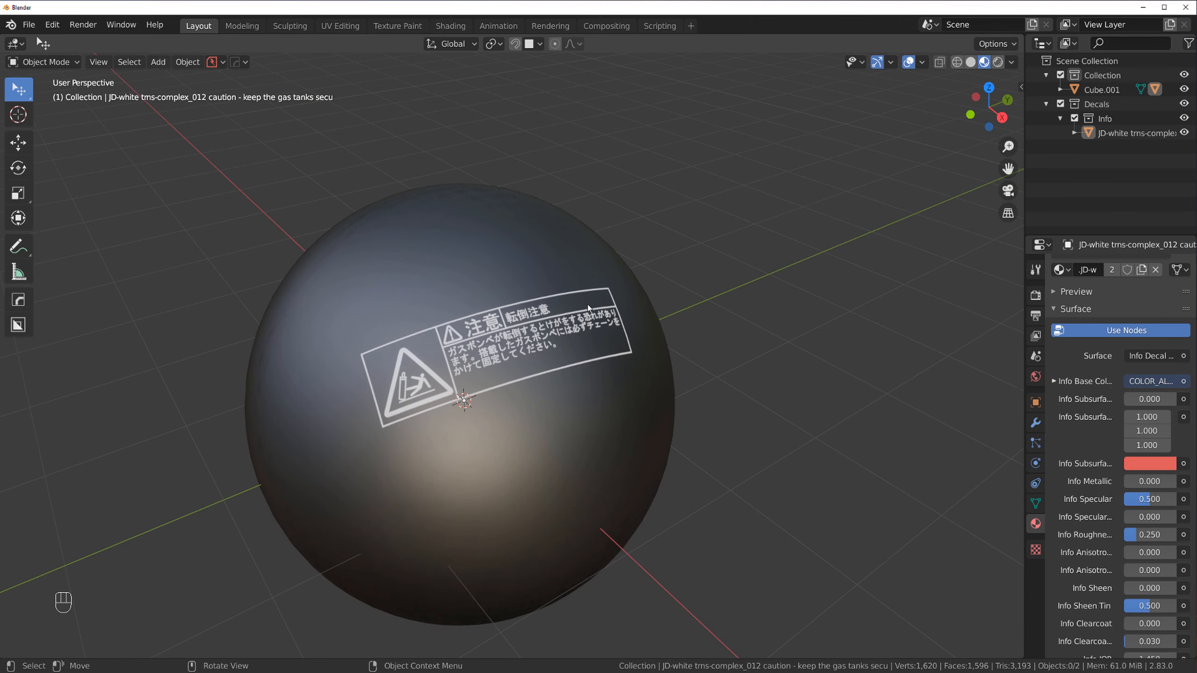
{"action": "left_click", "coordinate": [1149, 463]}
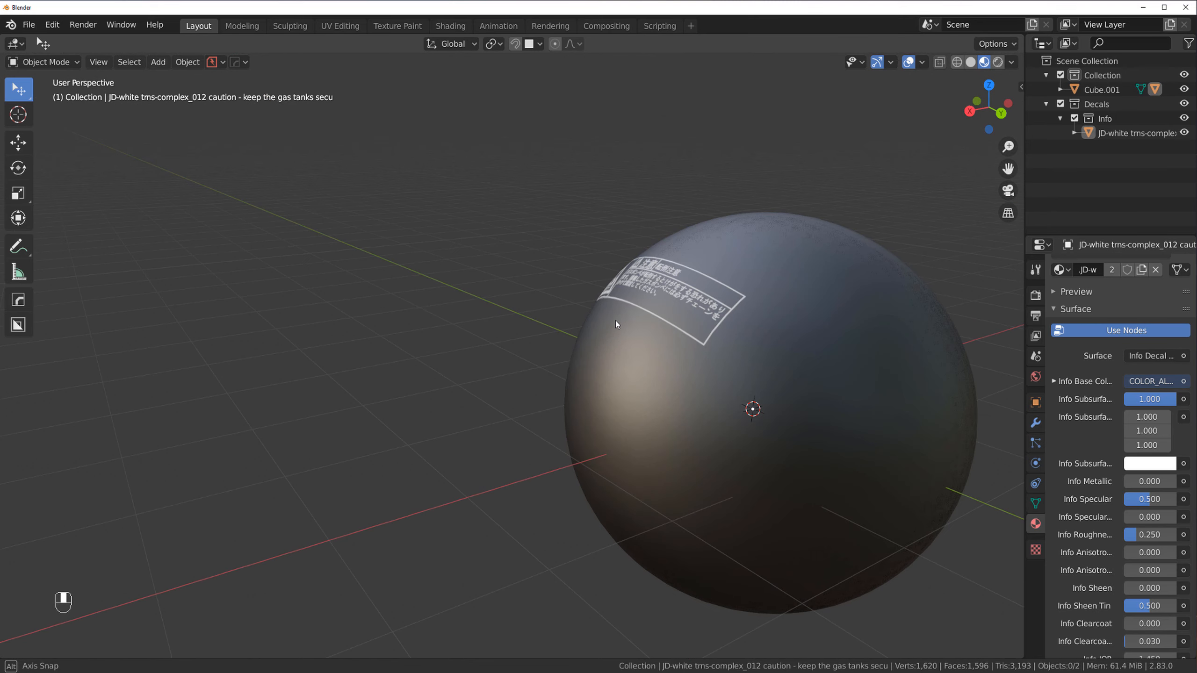
{"action": "key", "text": "x"}
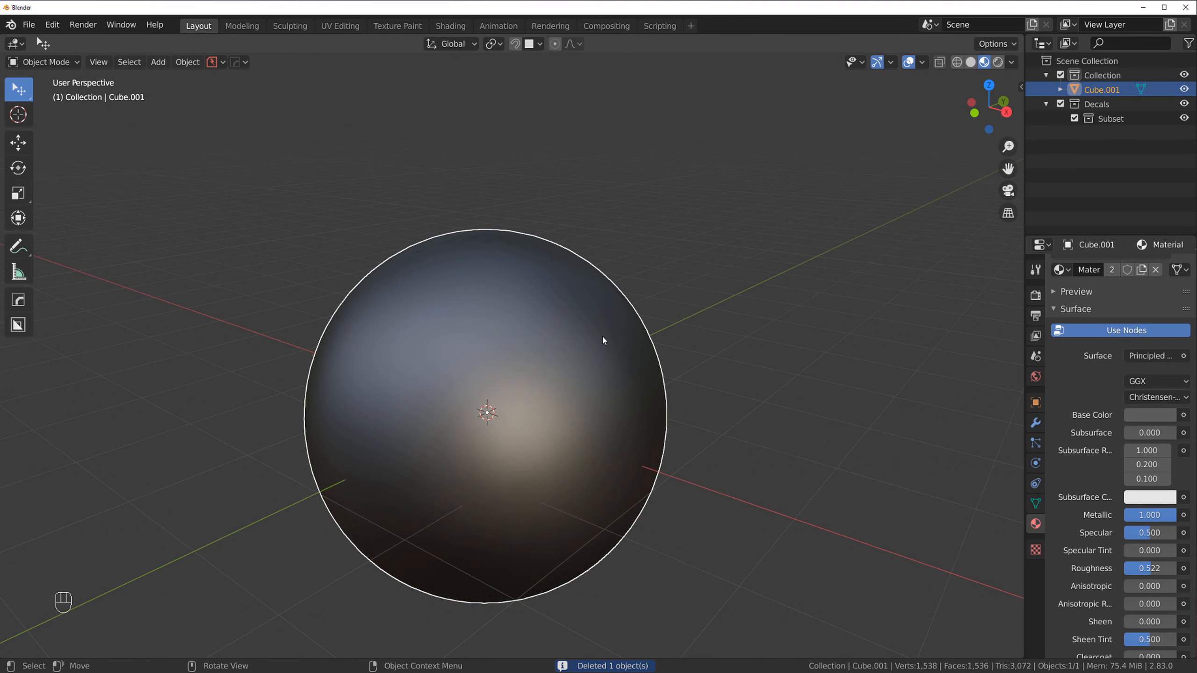
Move the sphere off the origin and test the BOXCITY and yellow warning decals on it
{"action": "key", "text": "g"}
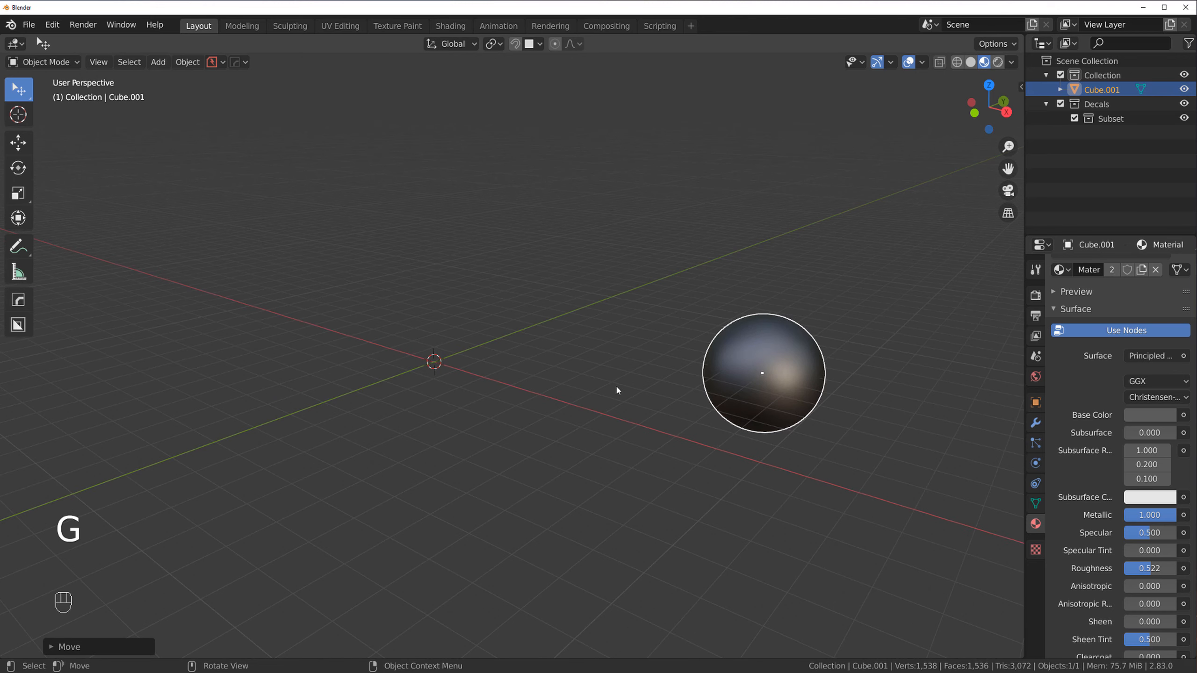
{"action": "mouse_move", "coordinate": [535, 363]}
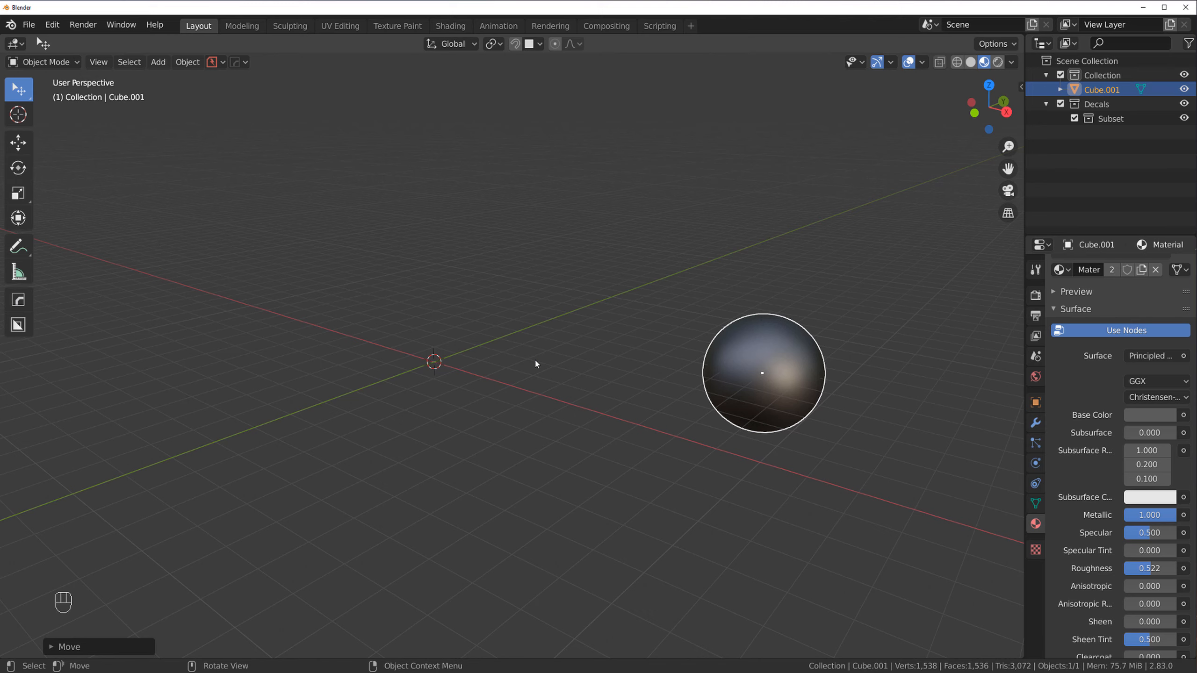
{"action": "mouse_move", "coordinate": [887, 383]}
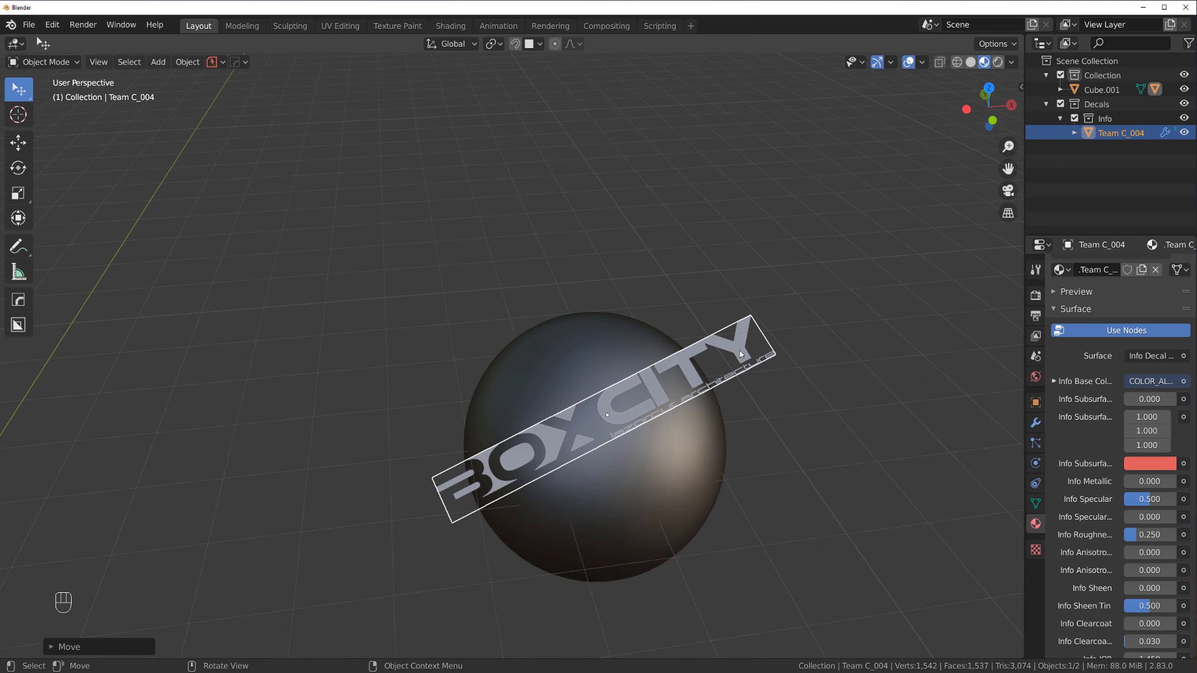
{"action": "mouse_move", "coordinate": [686, 400]}
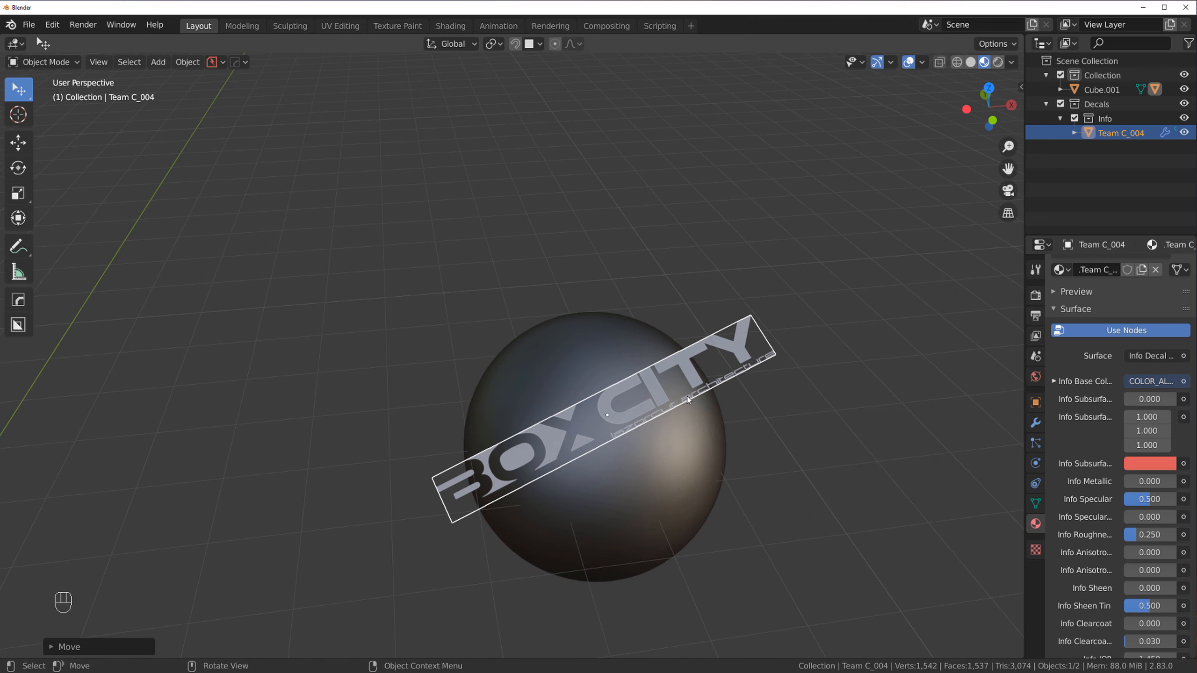
{"action": "mouse_move", "coordinate": [762, 370]}
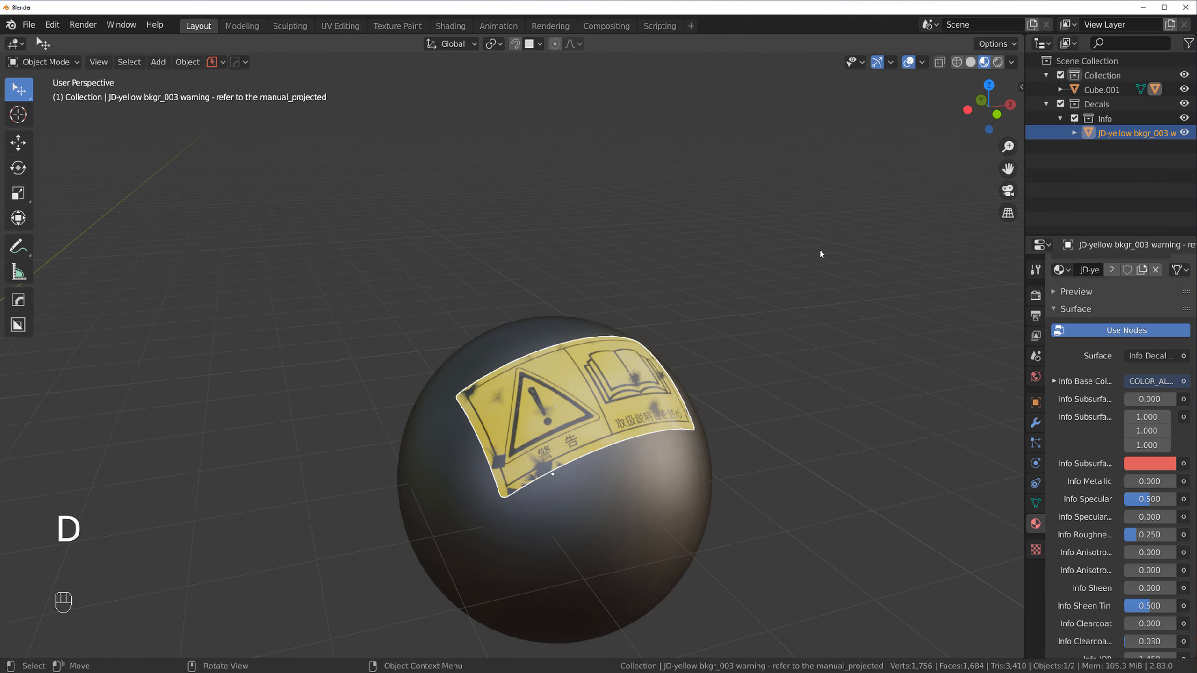
{"action": "key", "text": "d"}
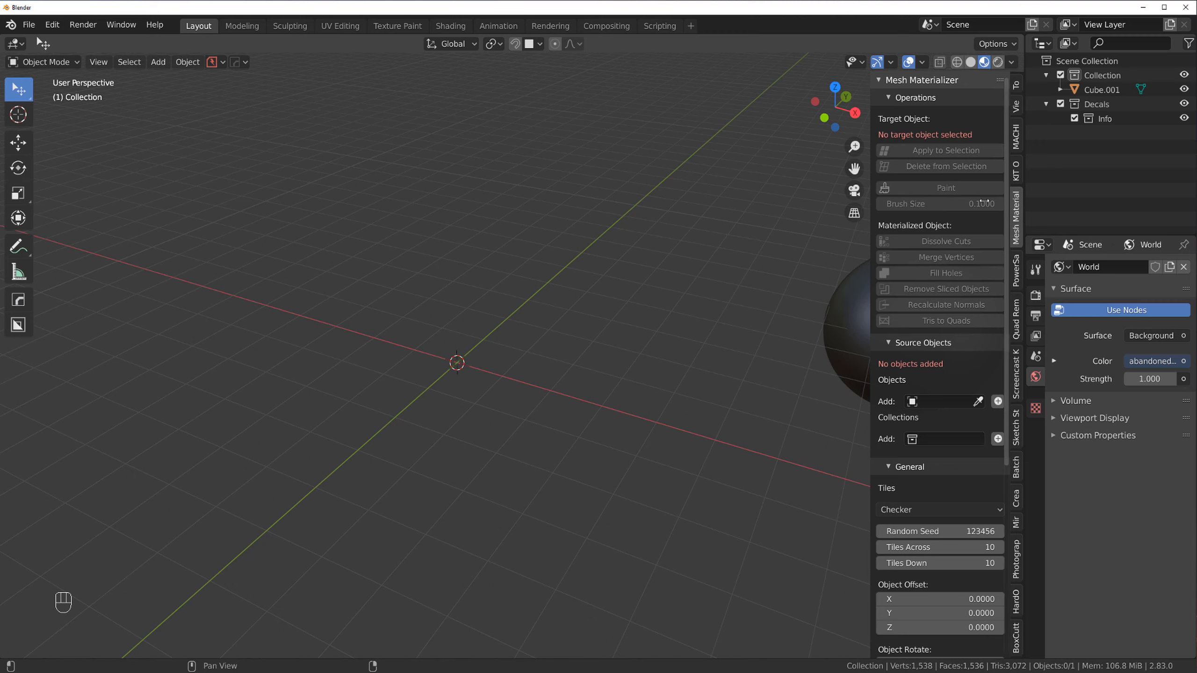
{"action": "mouse_move", "coordinate": [1010, 283]}
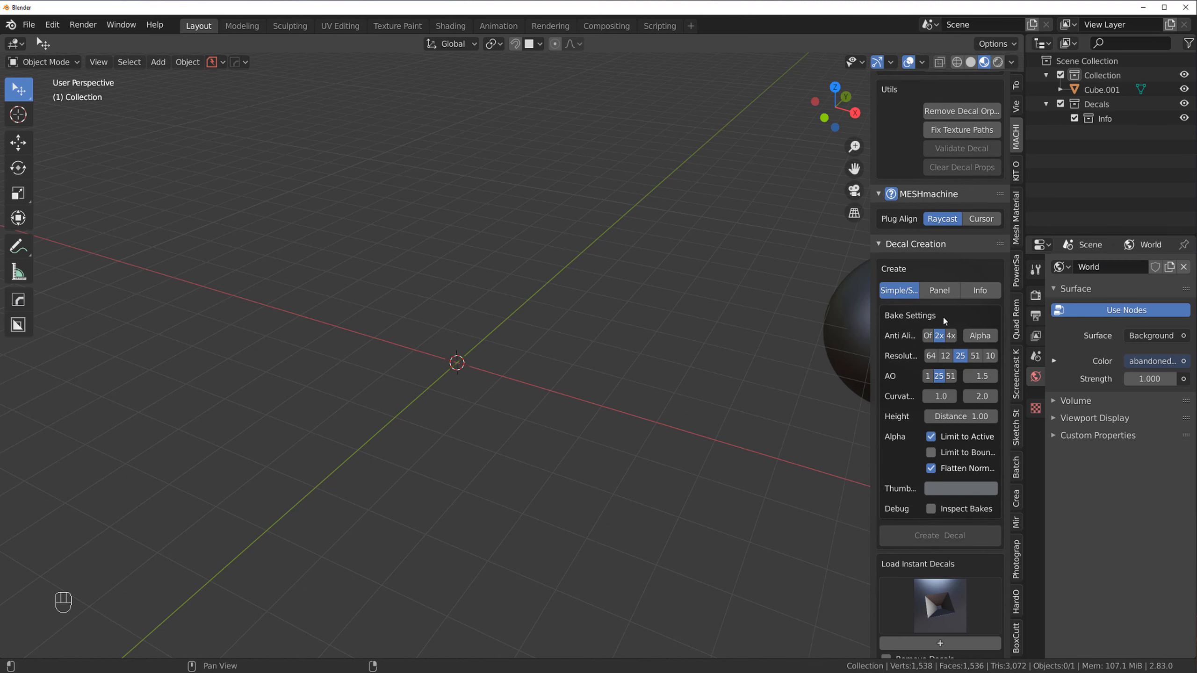
{"action": "mouse_move", "coordinate": [924, 289]}
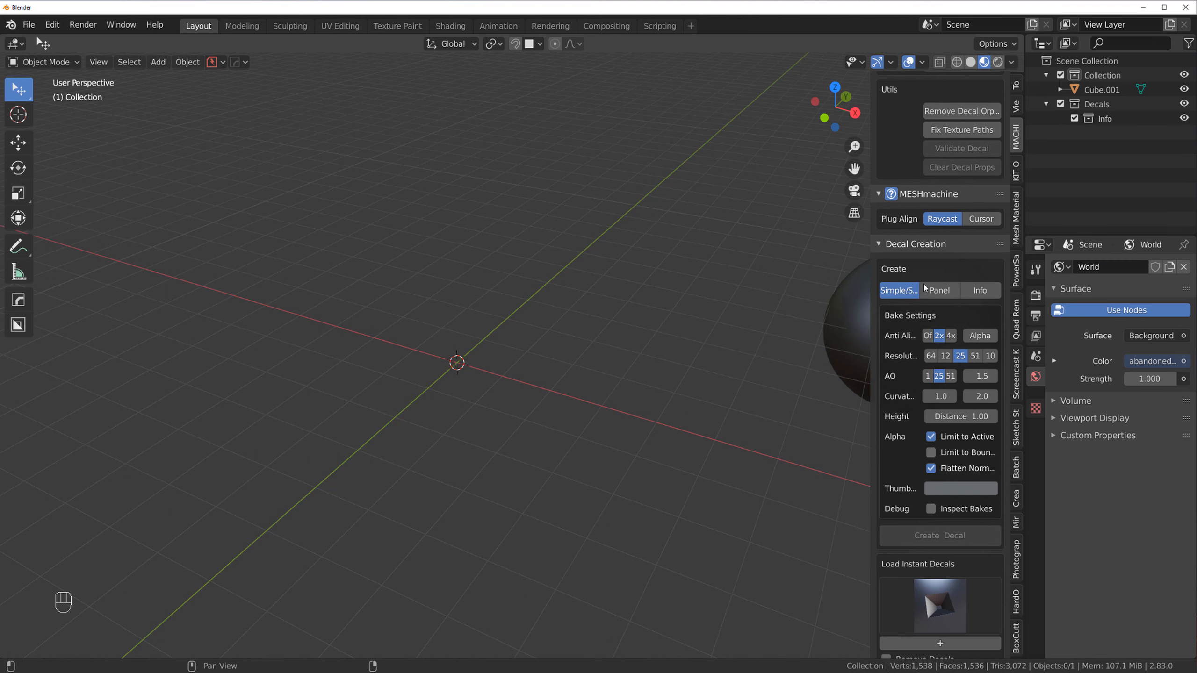
Cycle the decal creation type through simple and panel, settling on Info decals
{"action": "left_click", "coordinate": [980, 290]}
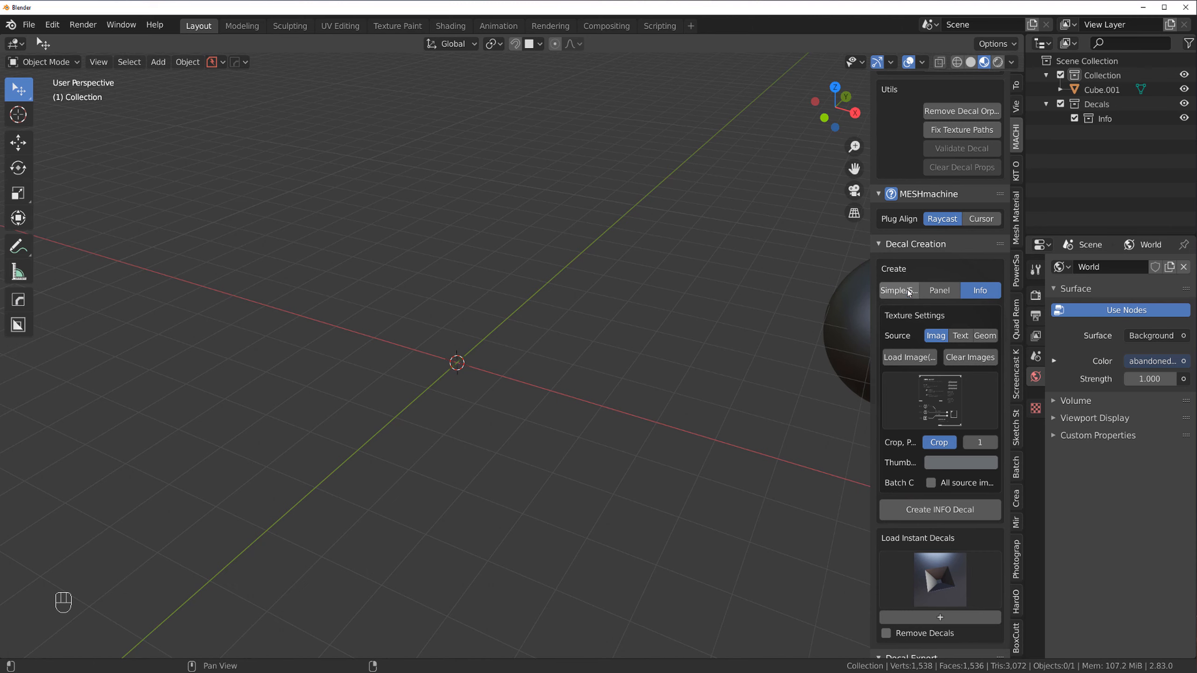
{"action": "left_click", "coordinate": [896, 290]}
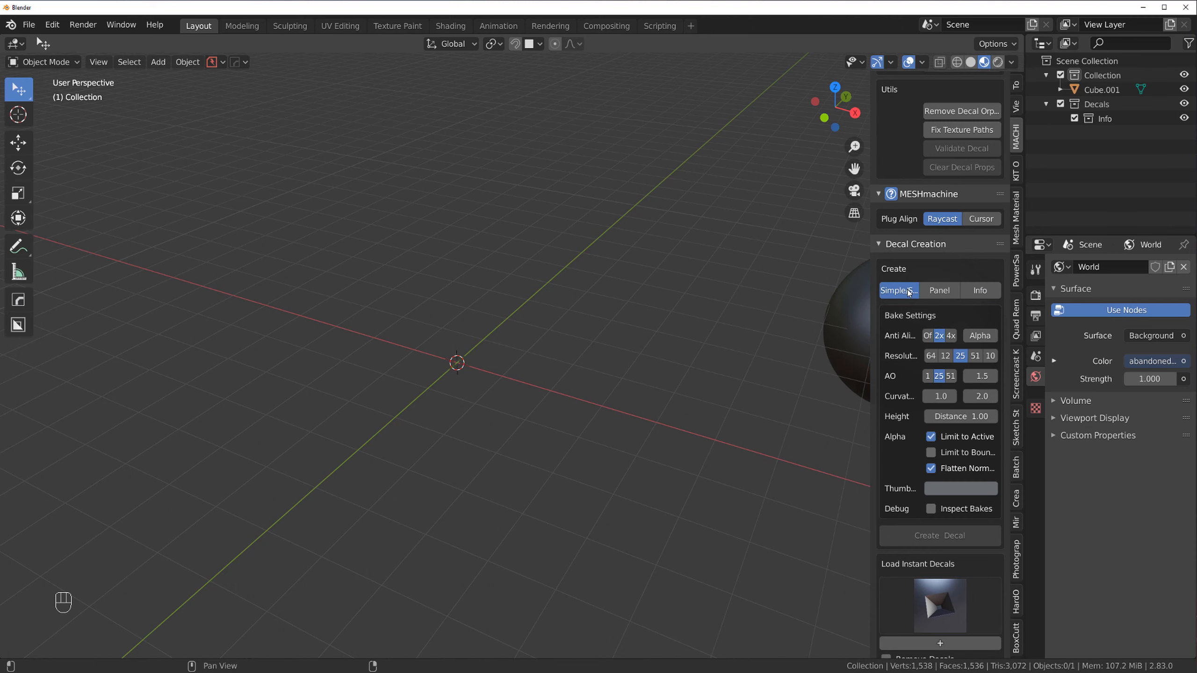
{"action": "left_click", "coordinate": [939, 290]}
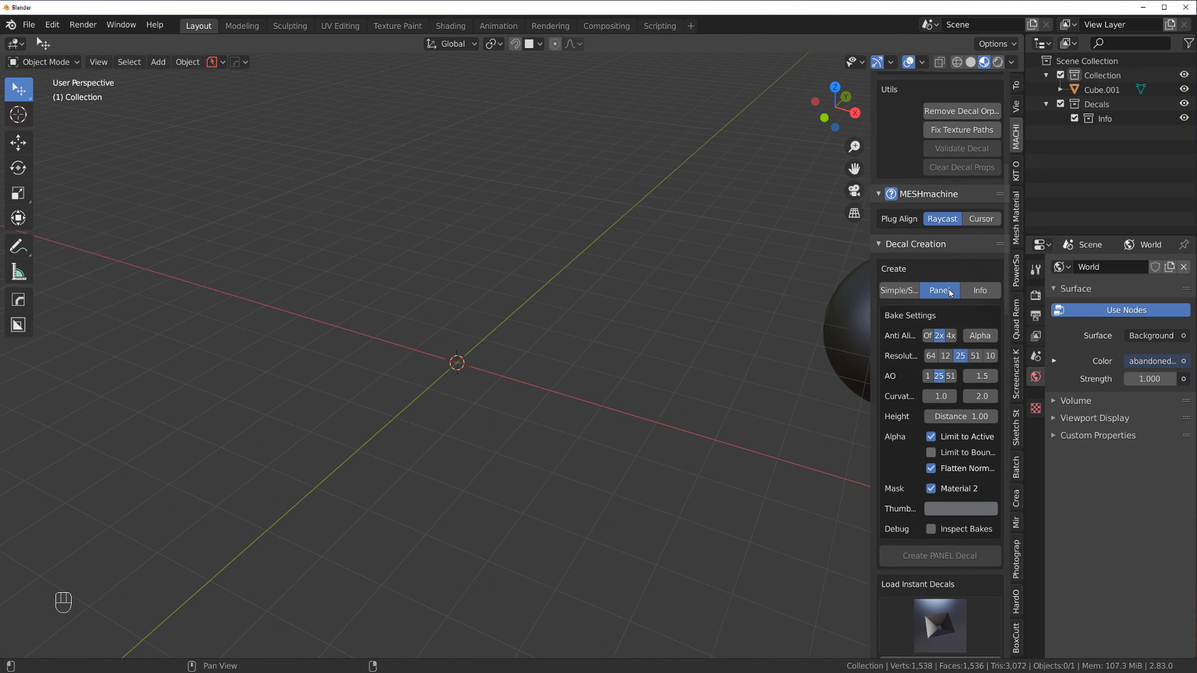
{"action": "left_click", "coordinate": [981, 291]}
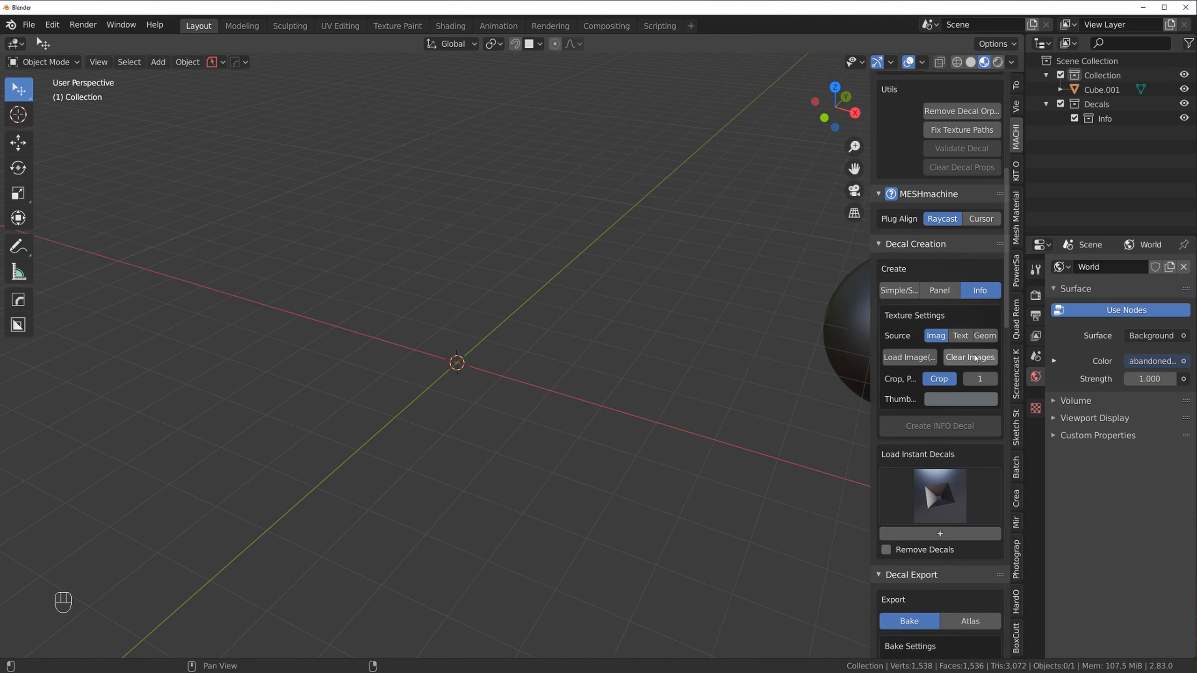
{"action": "mouse_move", "coordinate": [953, 357]}
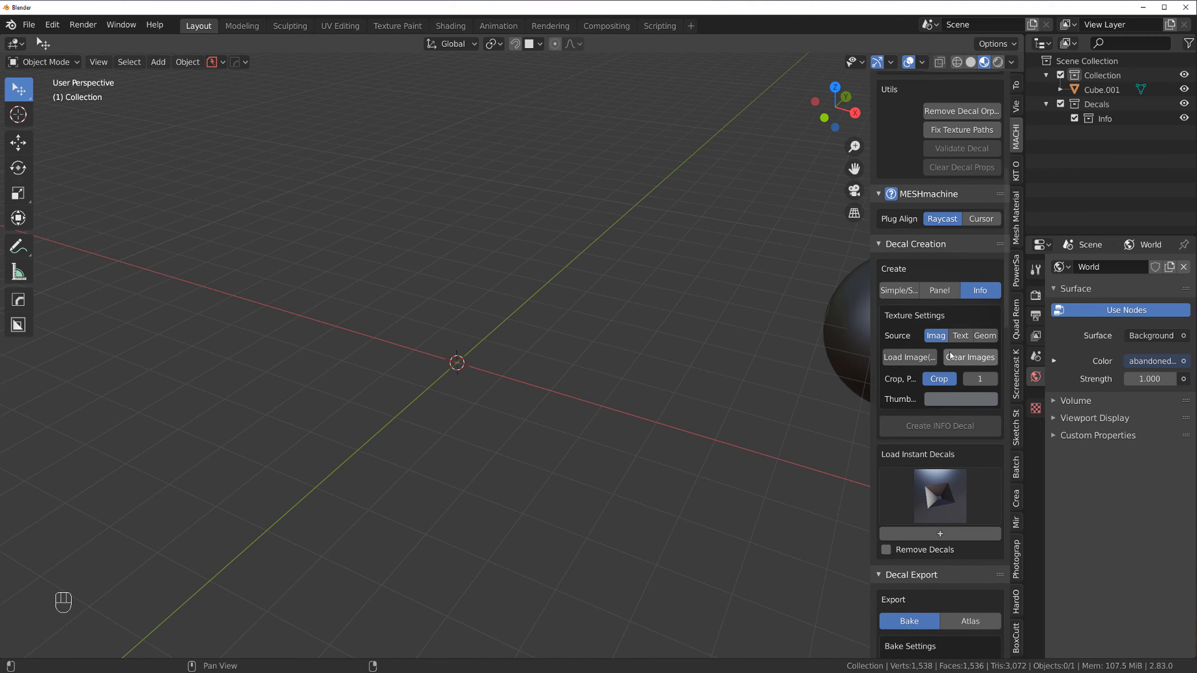
Load kiken1.png from the Tokyo-decals folder as the info decal source image
{"action": "left_click", "coordinate": [909, 358]}
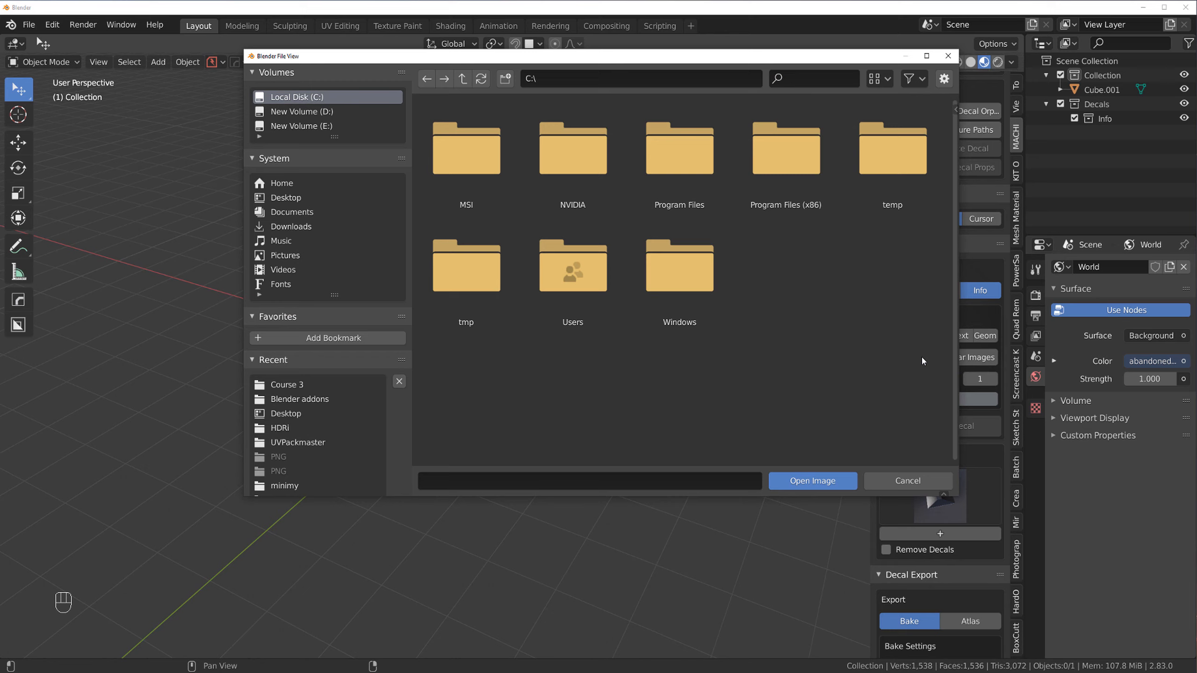
{"action": "mouse_move", "coordinate": [736, 262]}
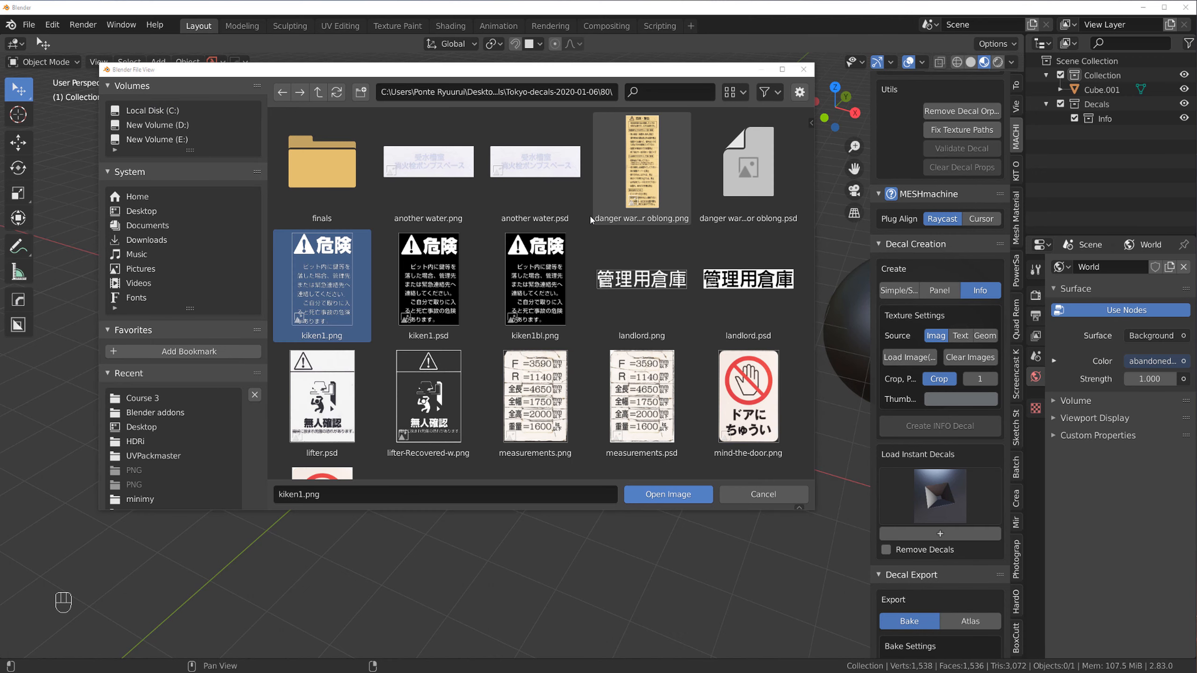
{"action": "left_click", "coordinate": [641, 286]}
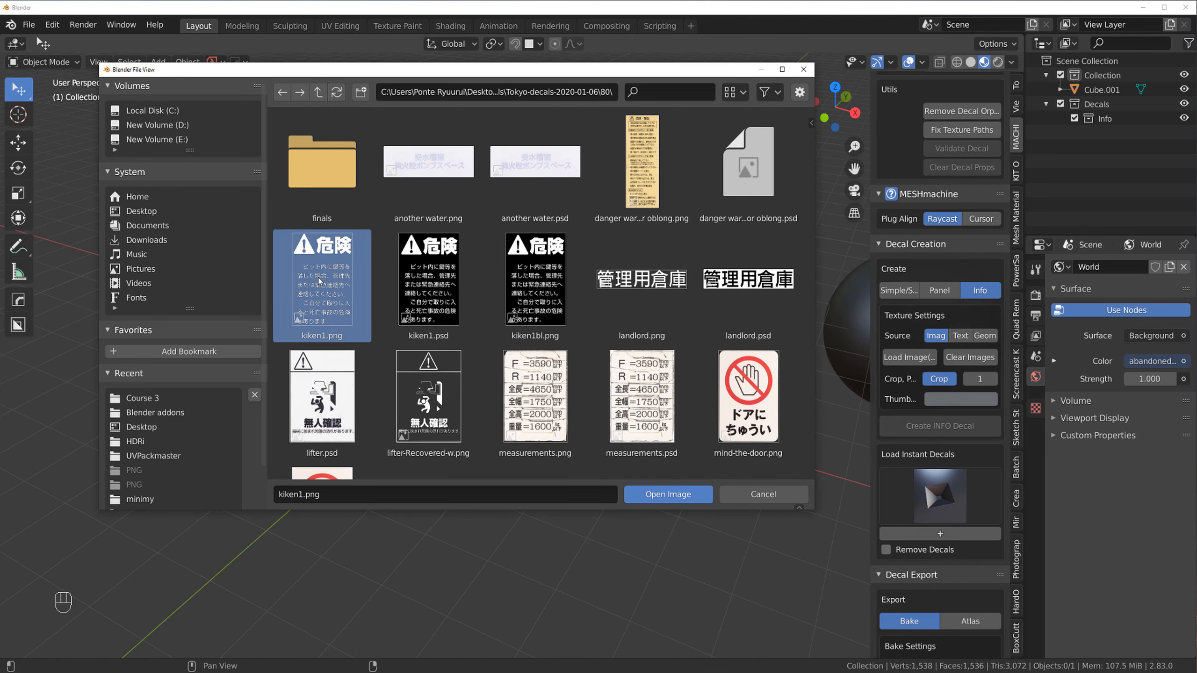
{"action": "left_click", "coordinate": [666, 494]}
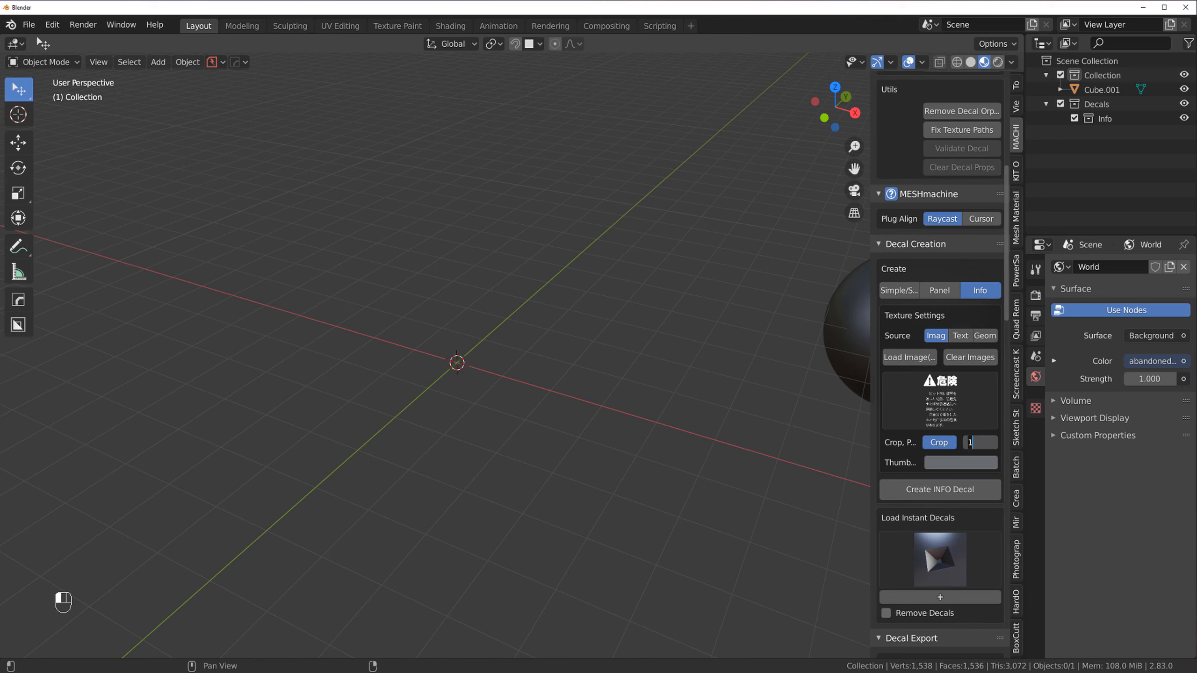
Set crop padding to 5 and create the kiken1 INFO decal in the scene
{"action": "type", "text": "5"}
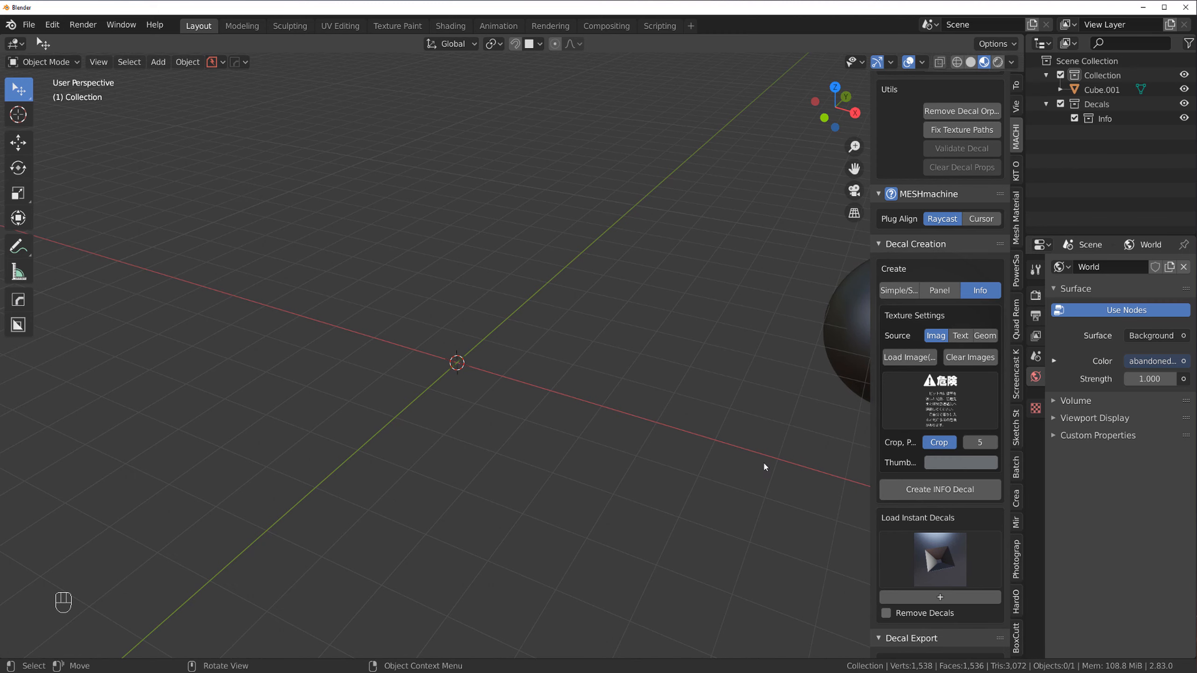
{"action": "left_click", "coordinate": [940, 490]}
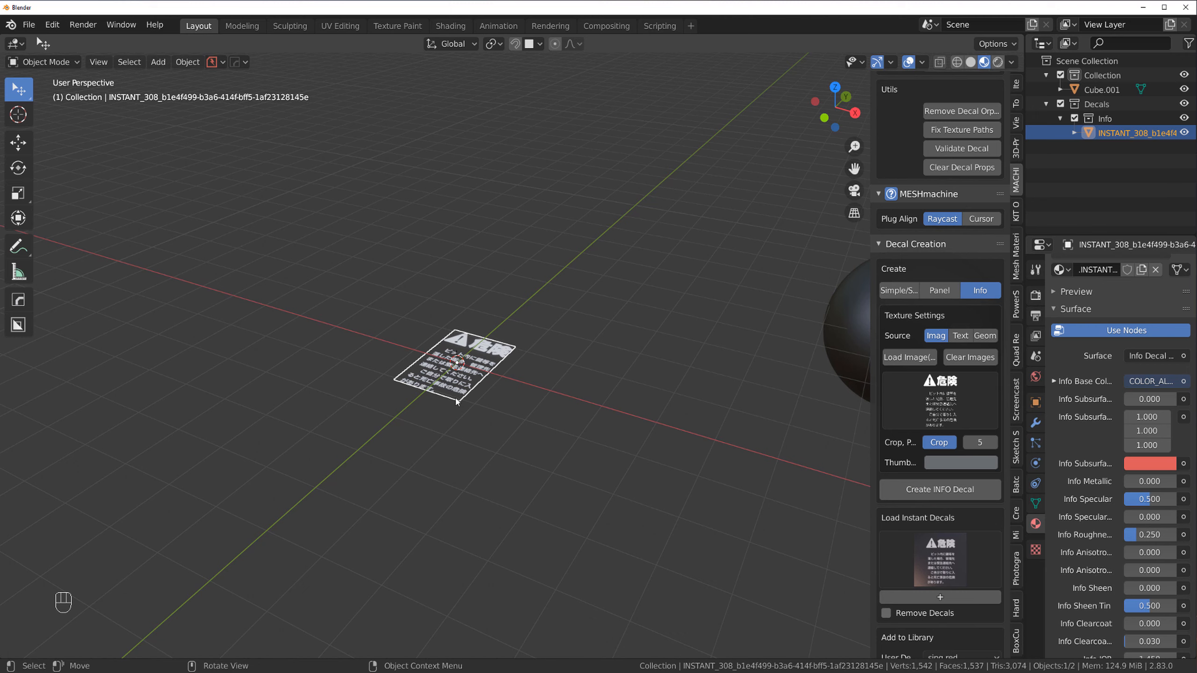
{"action": "mouse_move", "coordinate": [370, 212]}
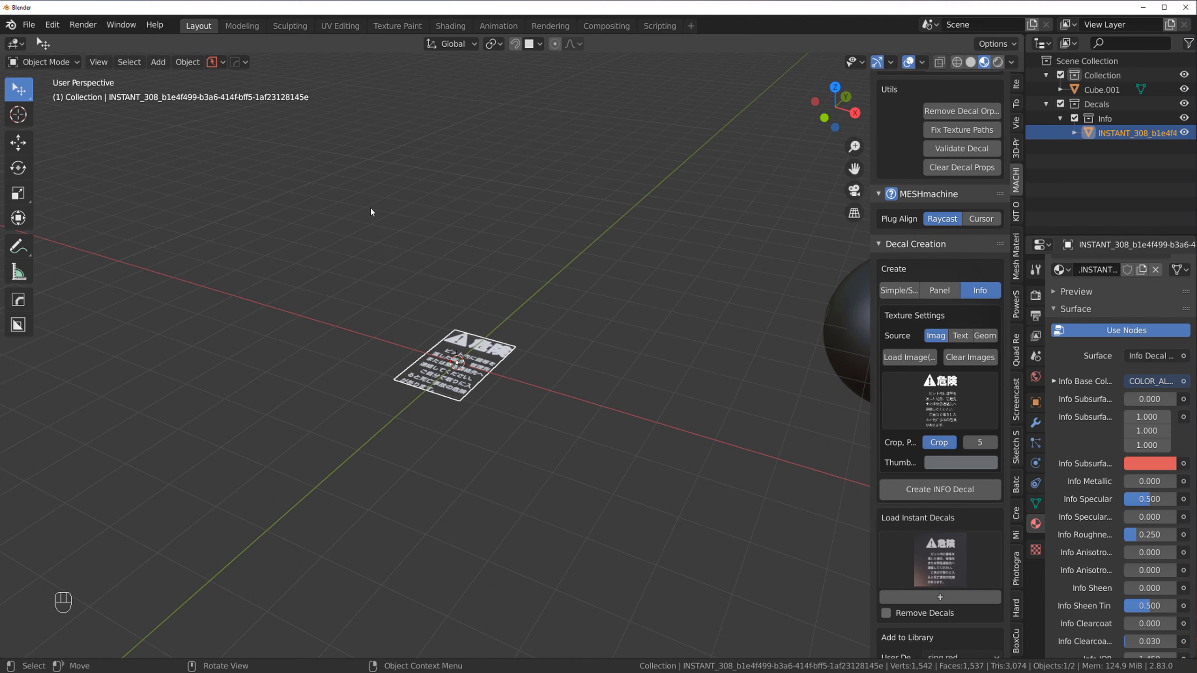
{"action": "left_click", "coordinate": [51, 25]}
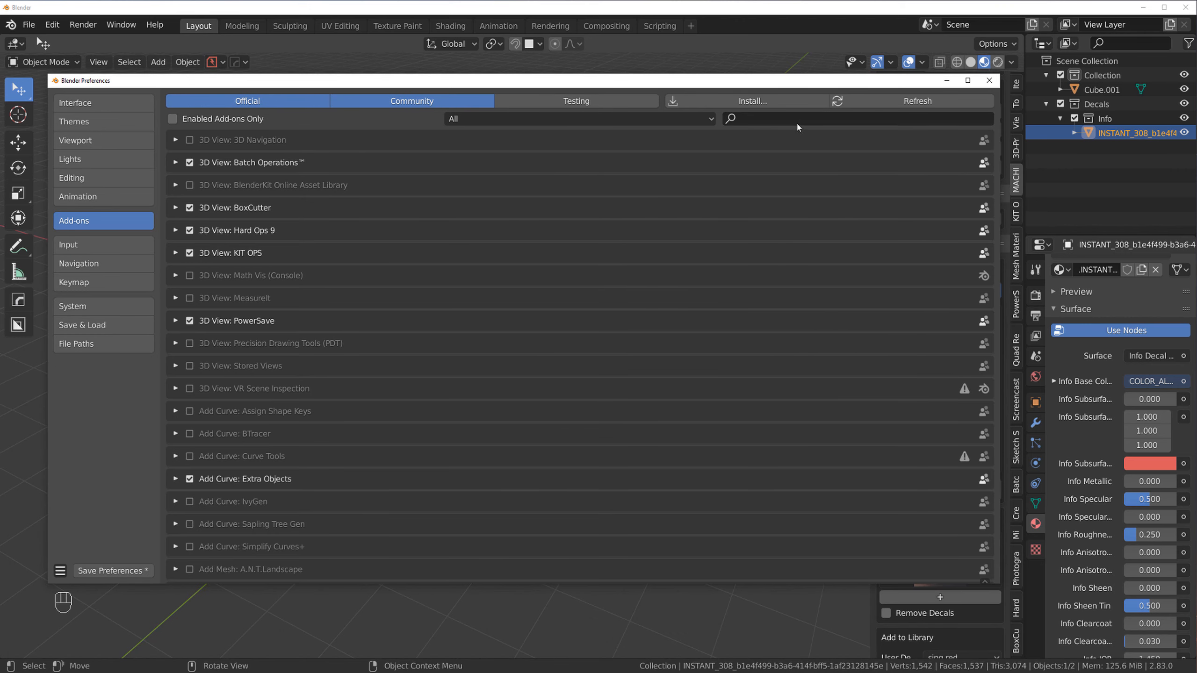
{"action": "type", "text": "dec"}
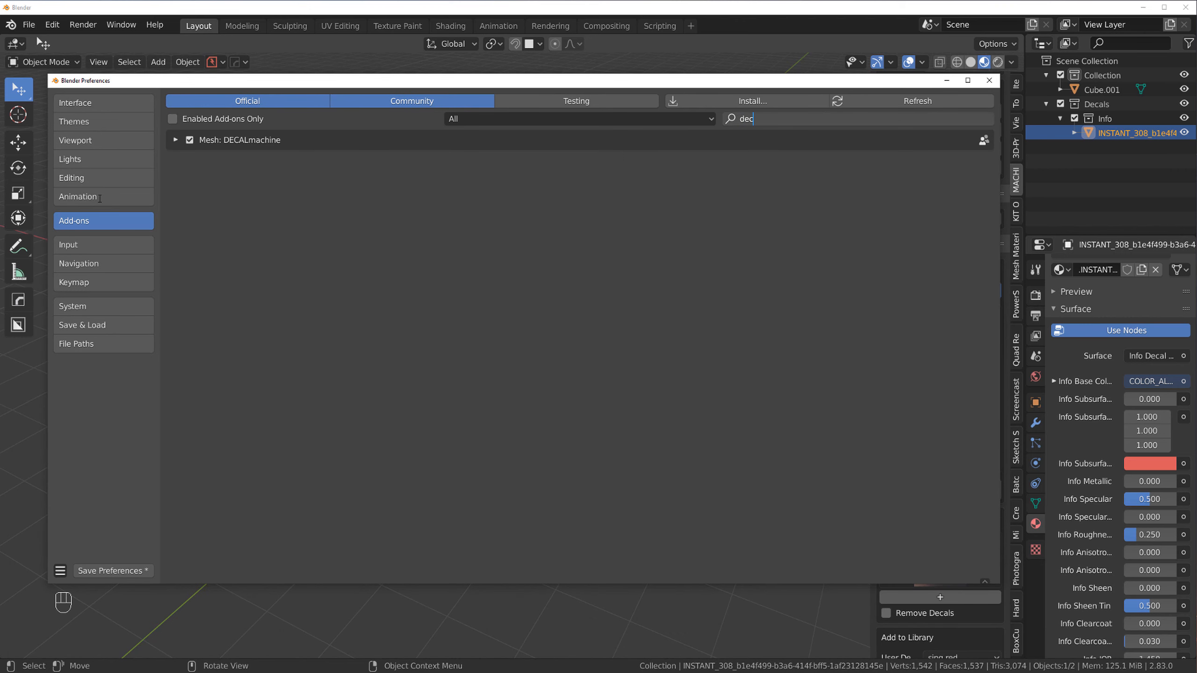
{"action": "left_click", "coordinate": [176, 140]}
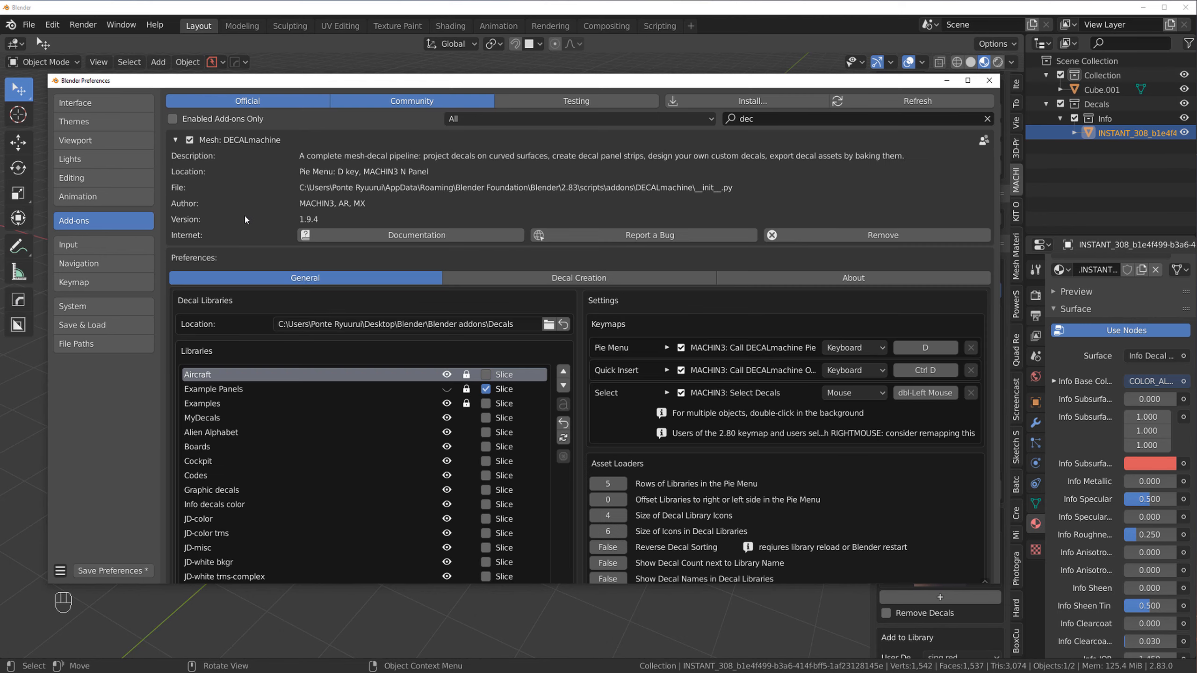
{"action": "scroll", "scroll_direction": "down", "scroll_amount": 3}
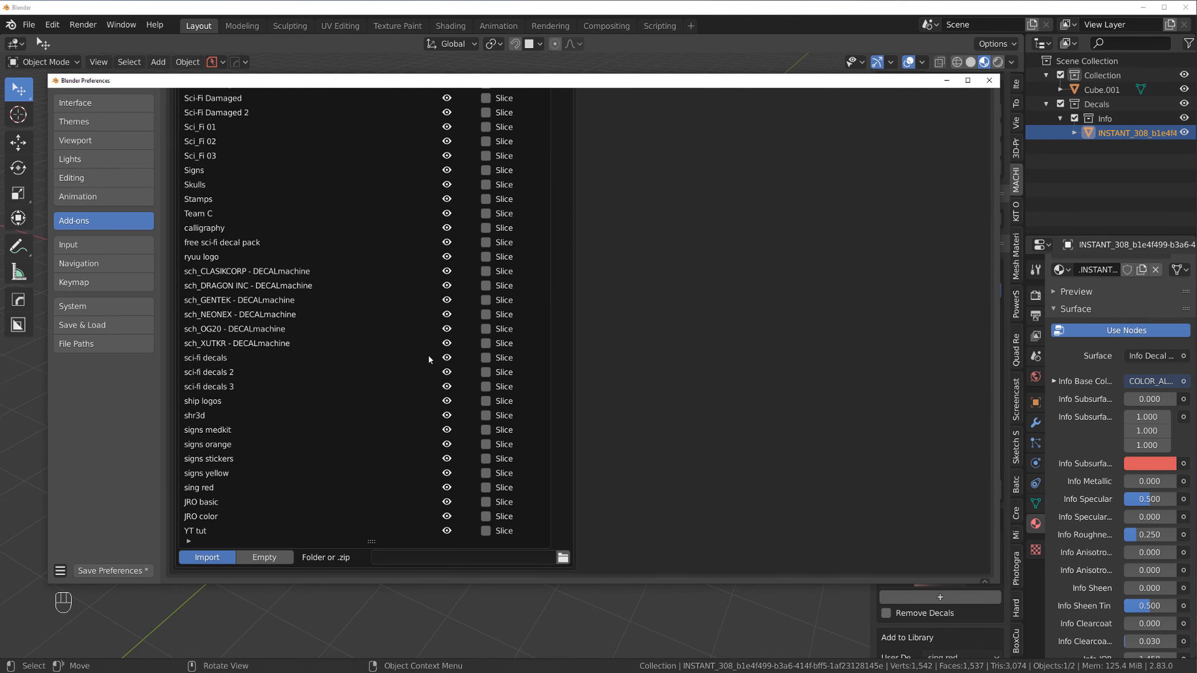
{"action": "left_click", "coordinate": [264, 558]}
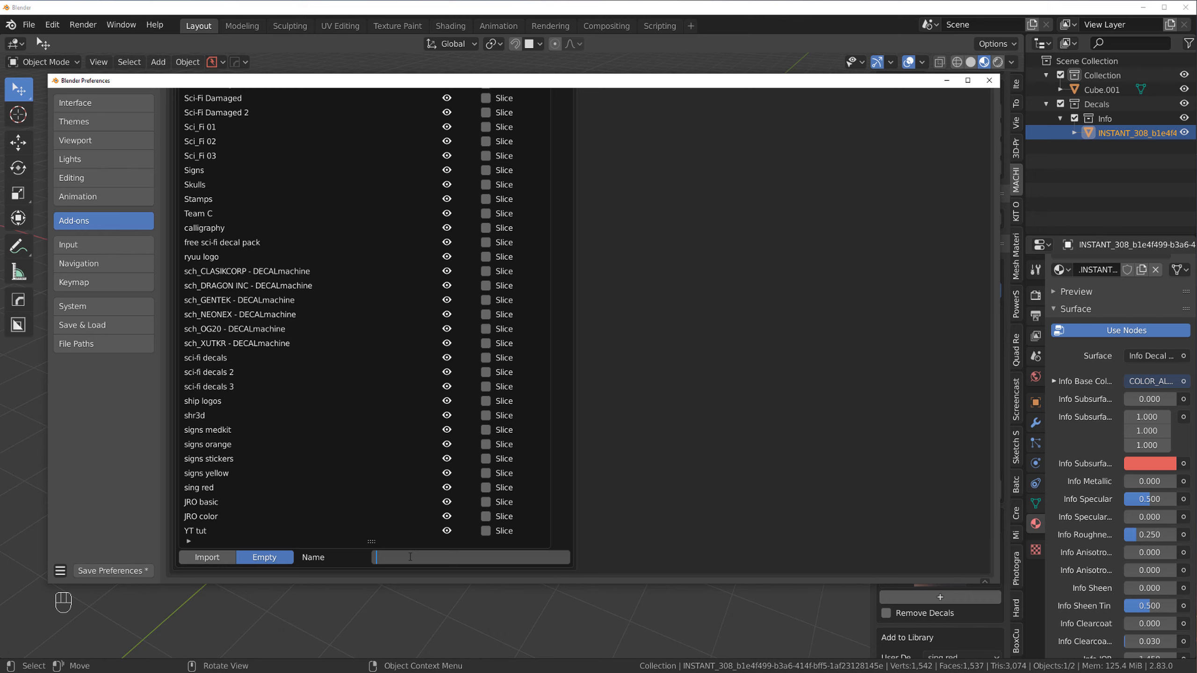
{"action": "type", "text": "YT"}
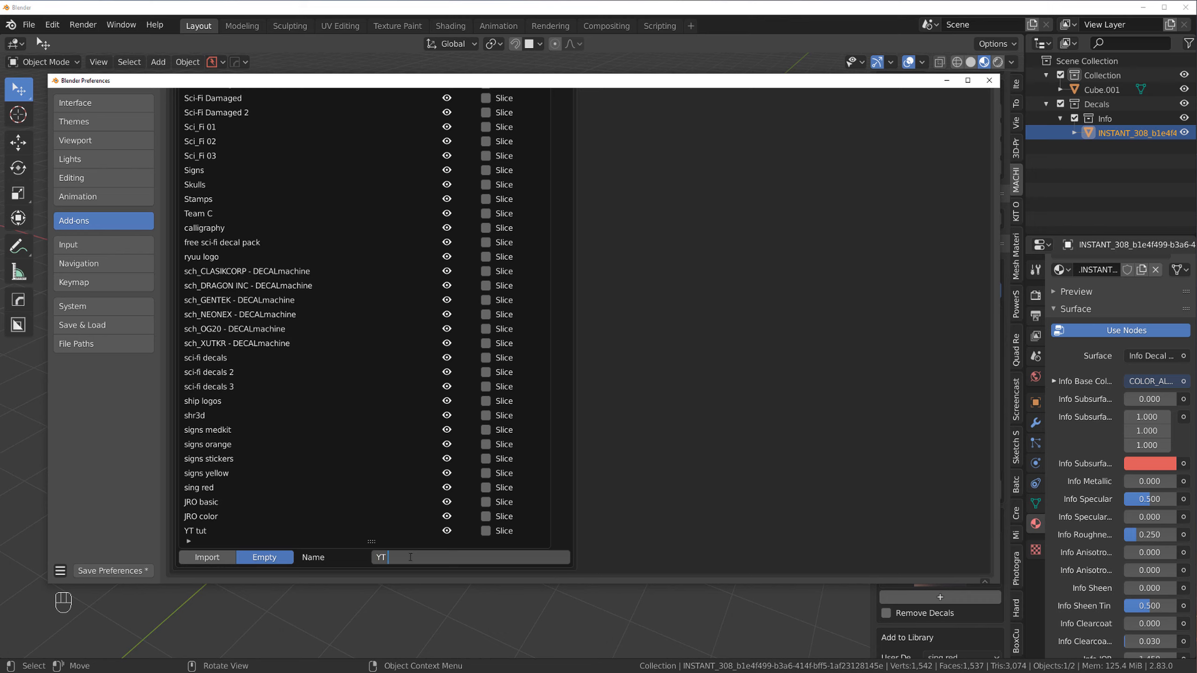
{"action": "type", "text": "tut"}
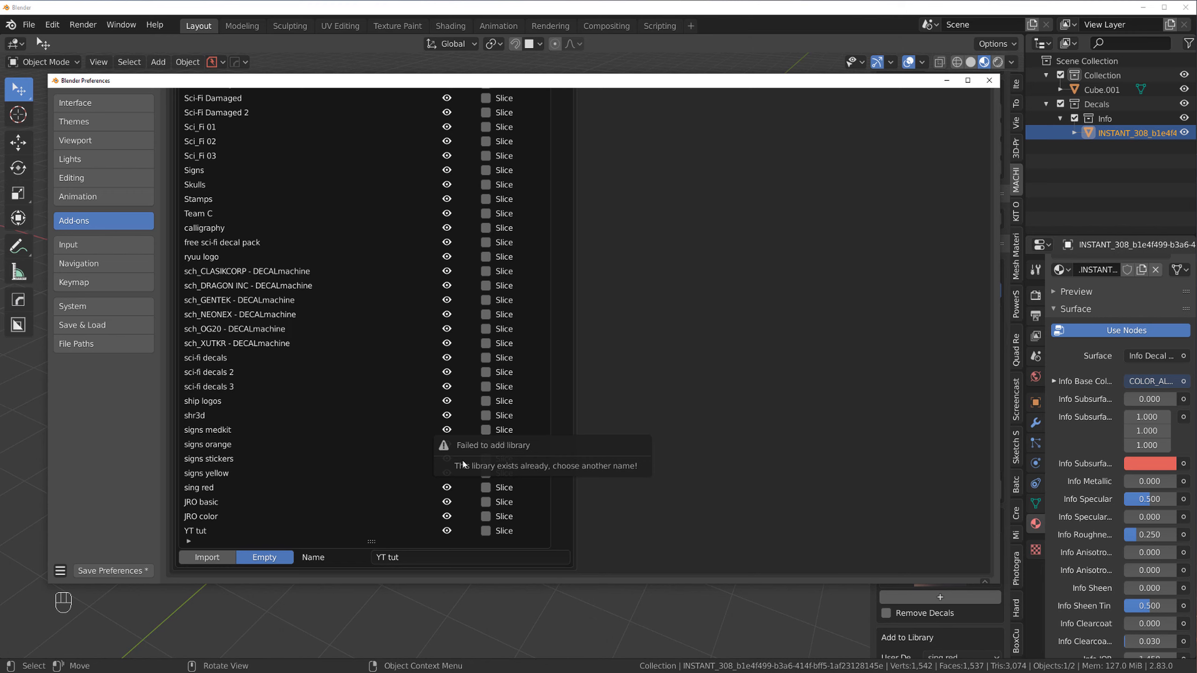
{"action": "mouse_move", "coordinate": [351, 471]}
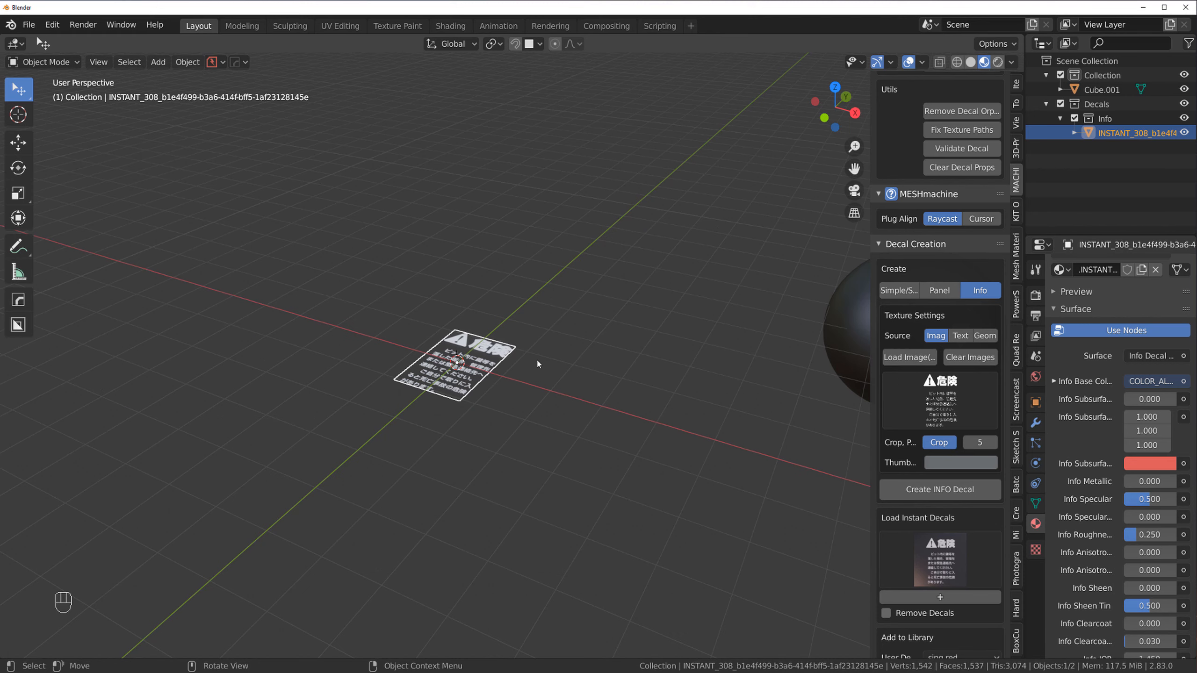
Choose YT tut as the target User Decal library under Add to Library
{"action": "scroll", "scroll_direction": "down", "scroll_amount": 3}
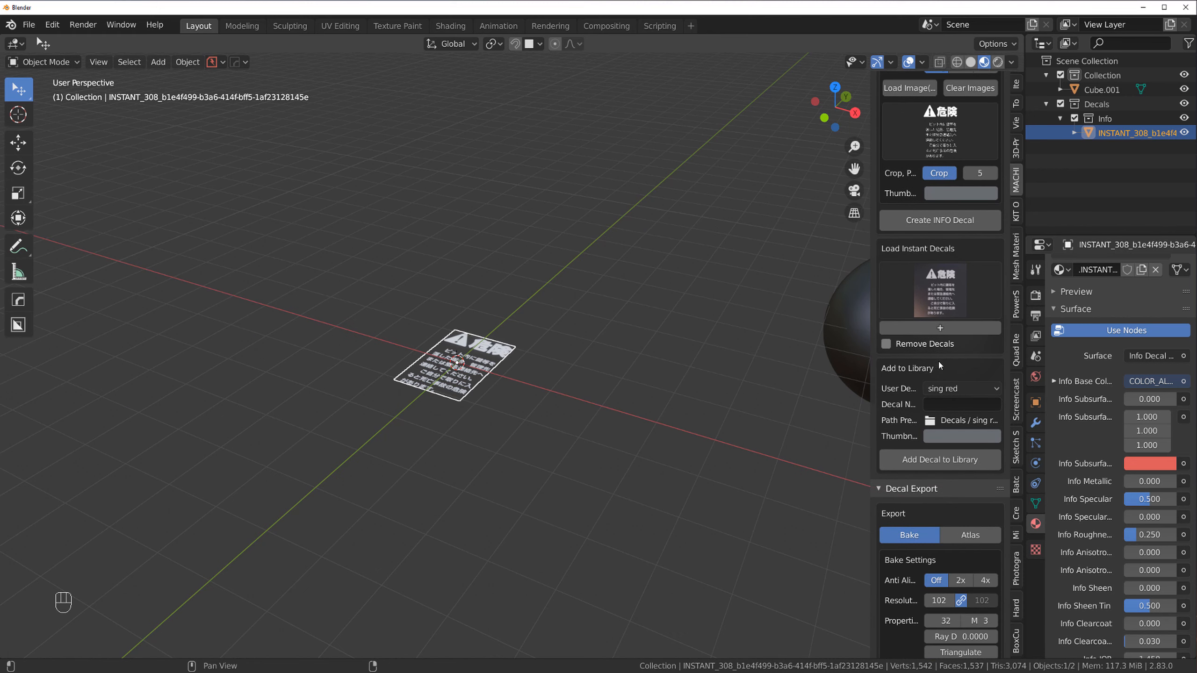
{"action": "left_click", "coordinate": [961, 388]}
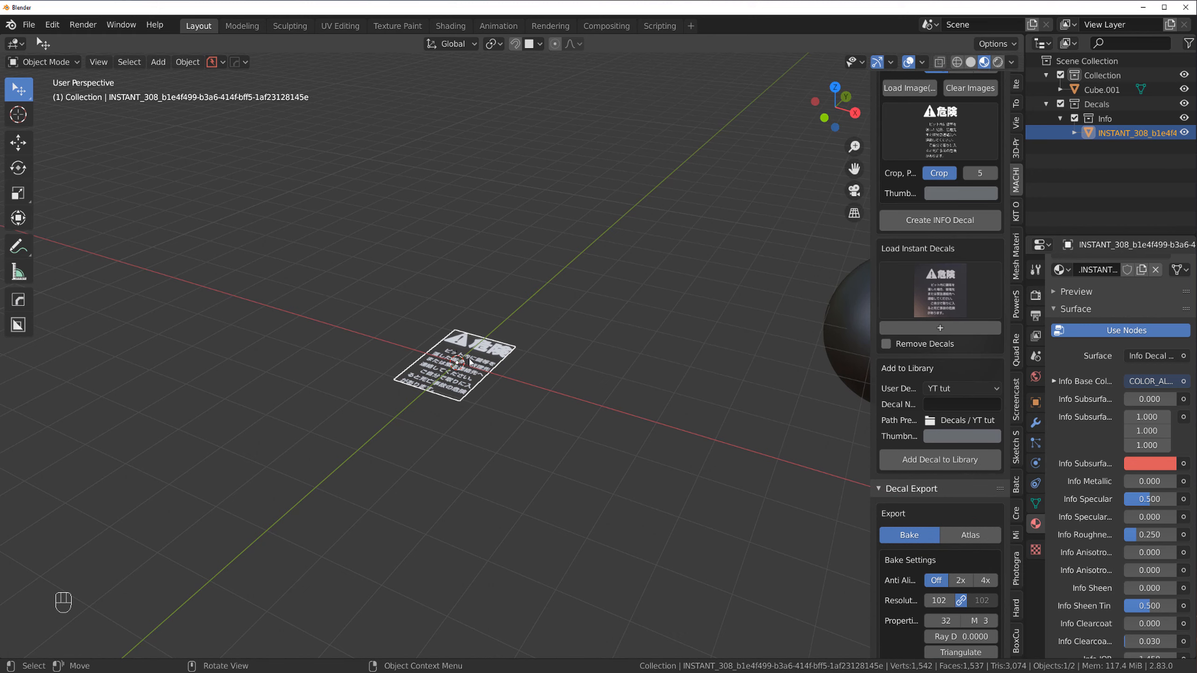
{"action": "mouse_move", "coordinate": [834, 420]}
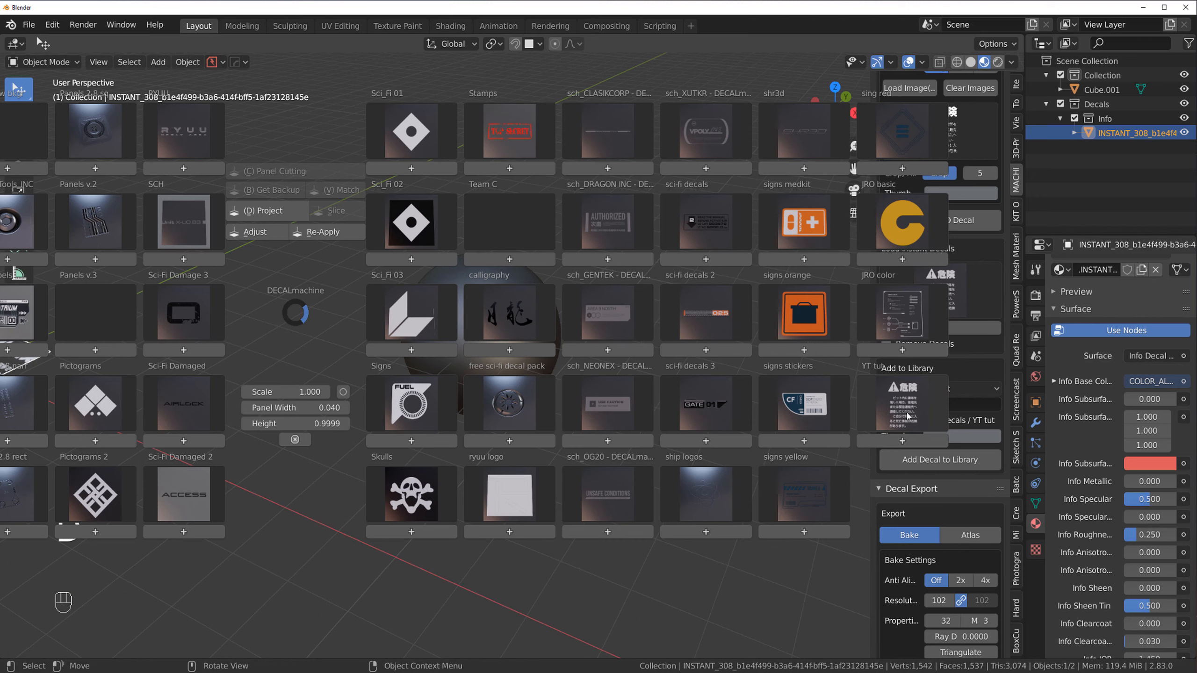
{"action": "mouse_move", "coordinate": [905, 413]}
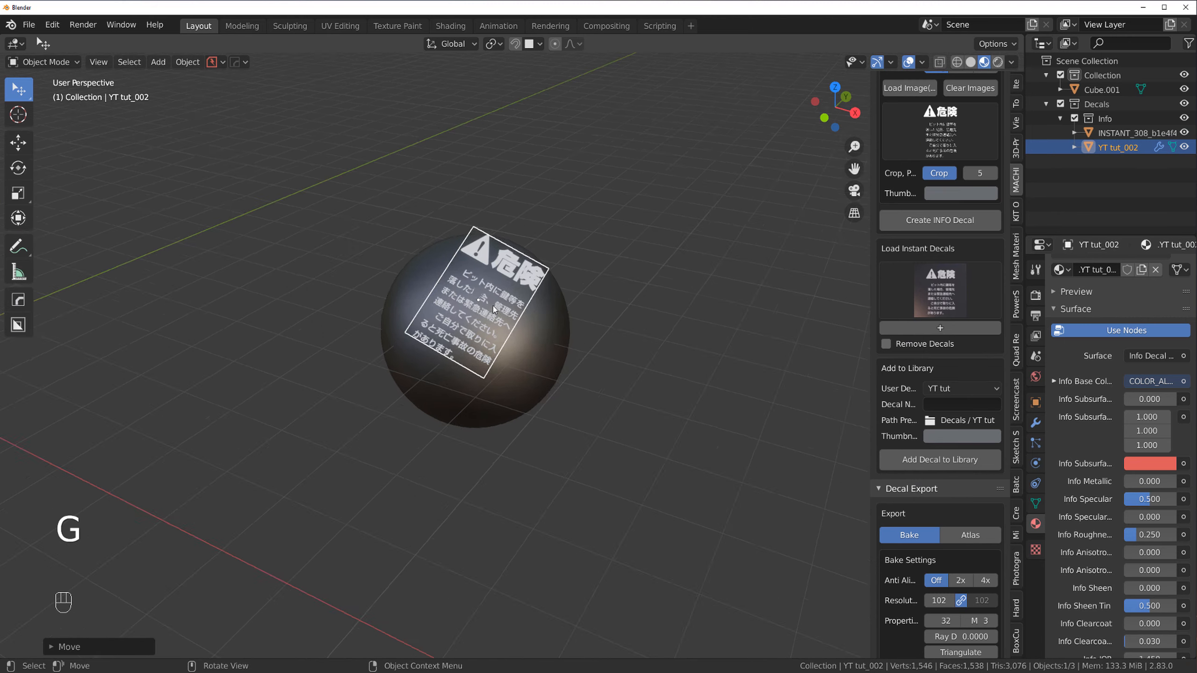
Move the YT tut warning sign decal over the sphere and project it
{"action": "key", "text": "s"}
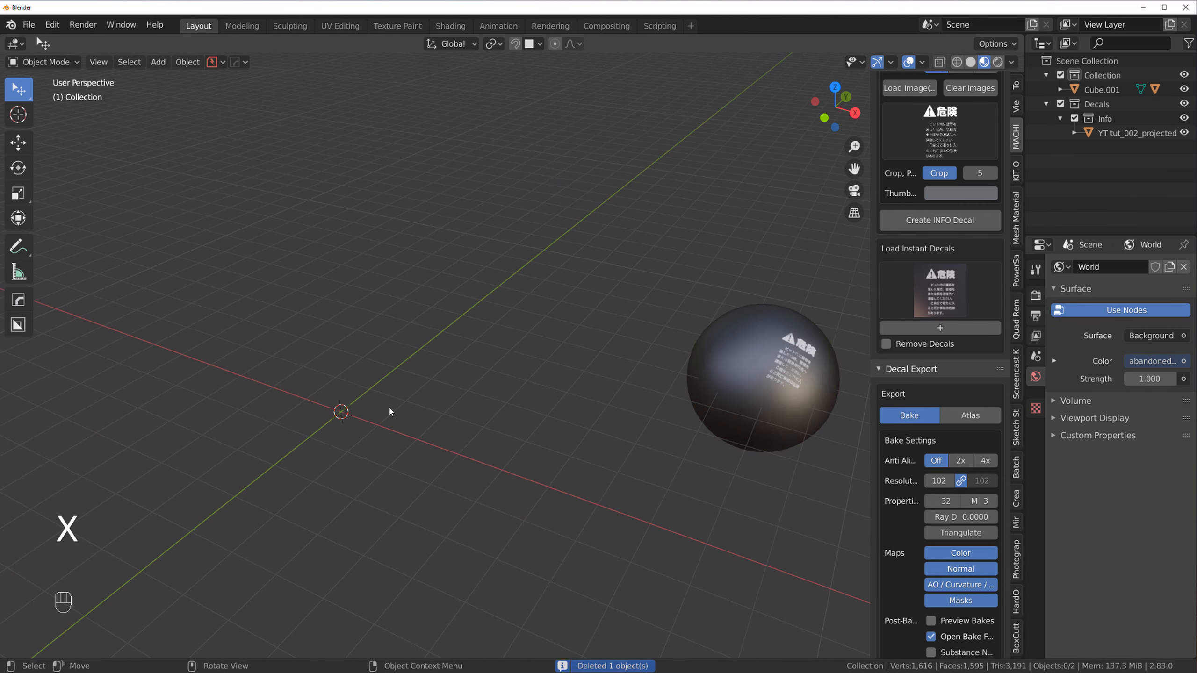
{"action": "mouse_move", "coordinate": [445, 439]}
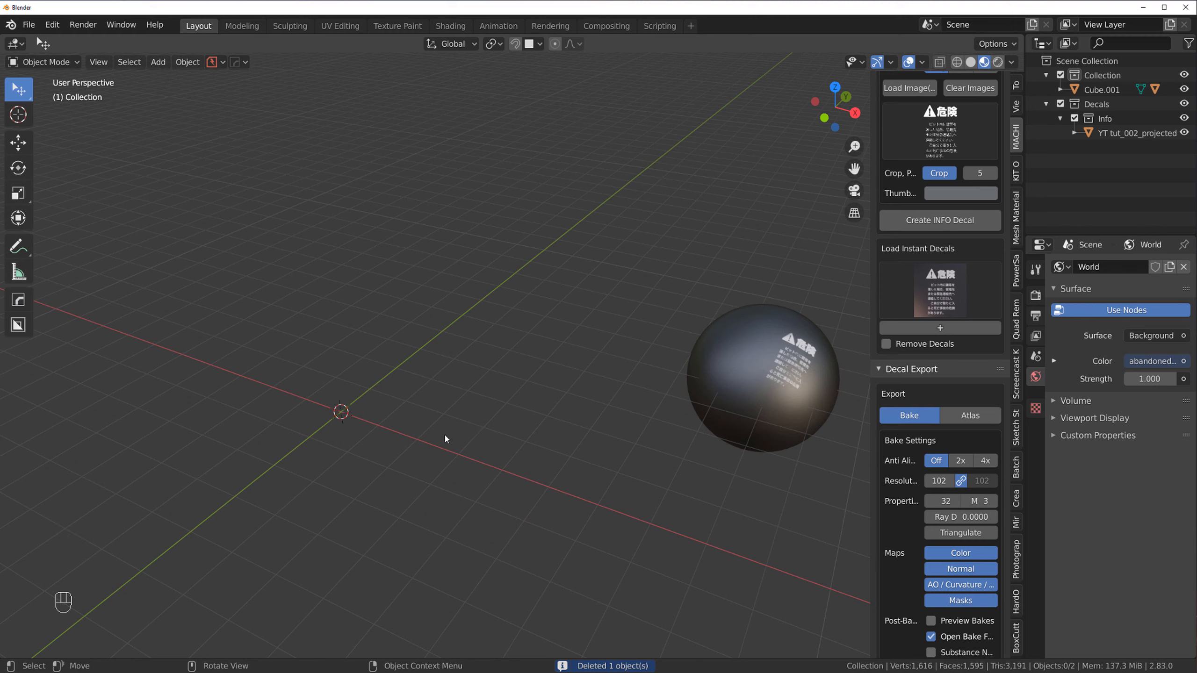
{"action": "left_click", "coordinate": [1138, 133]}
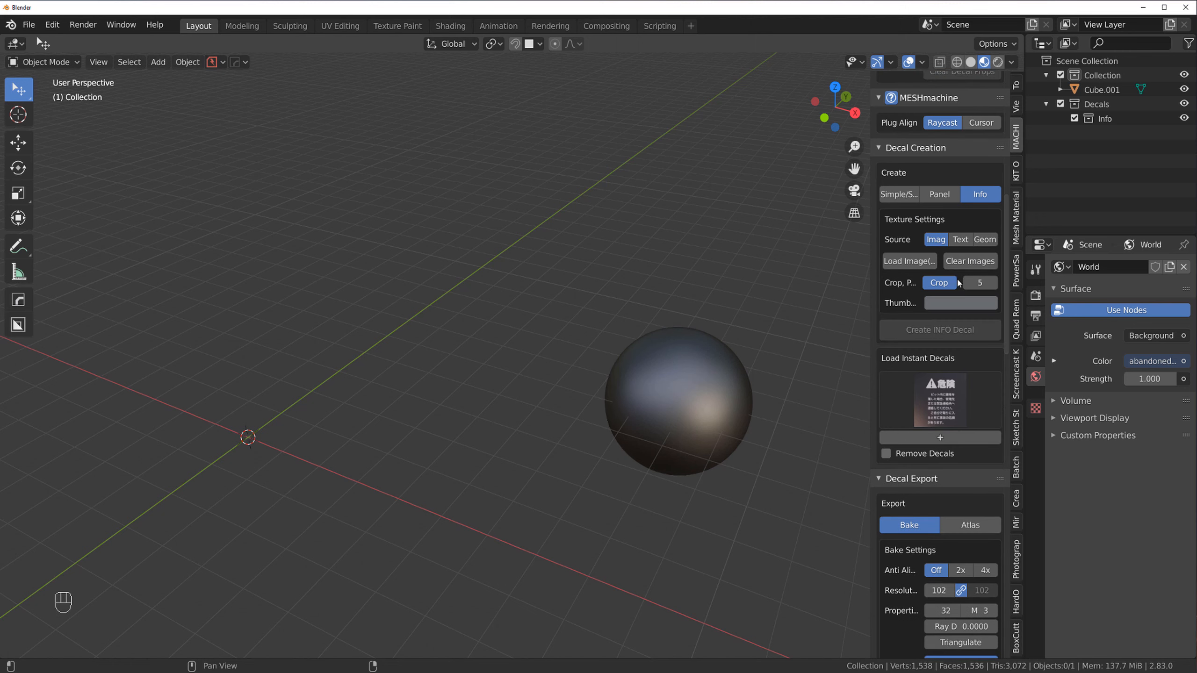
Undo the last change and clear the leftover instant decal thumbnail
{"action": "key", "text": "ctrl+z"}
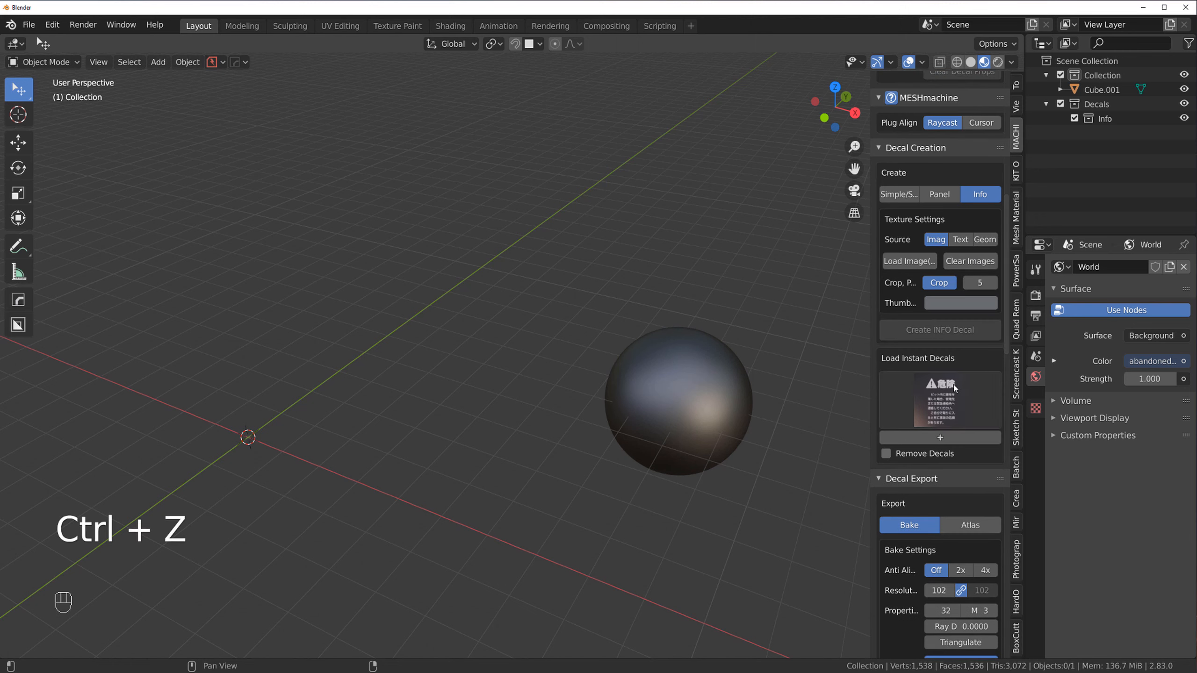
{"action": "left_click", "coordinate": [887, 454]}
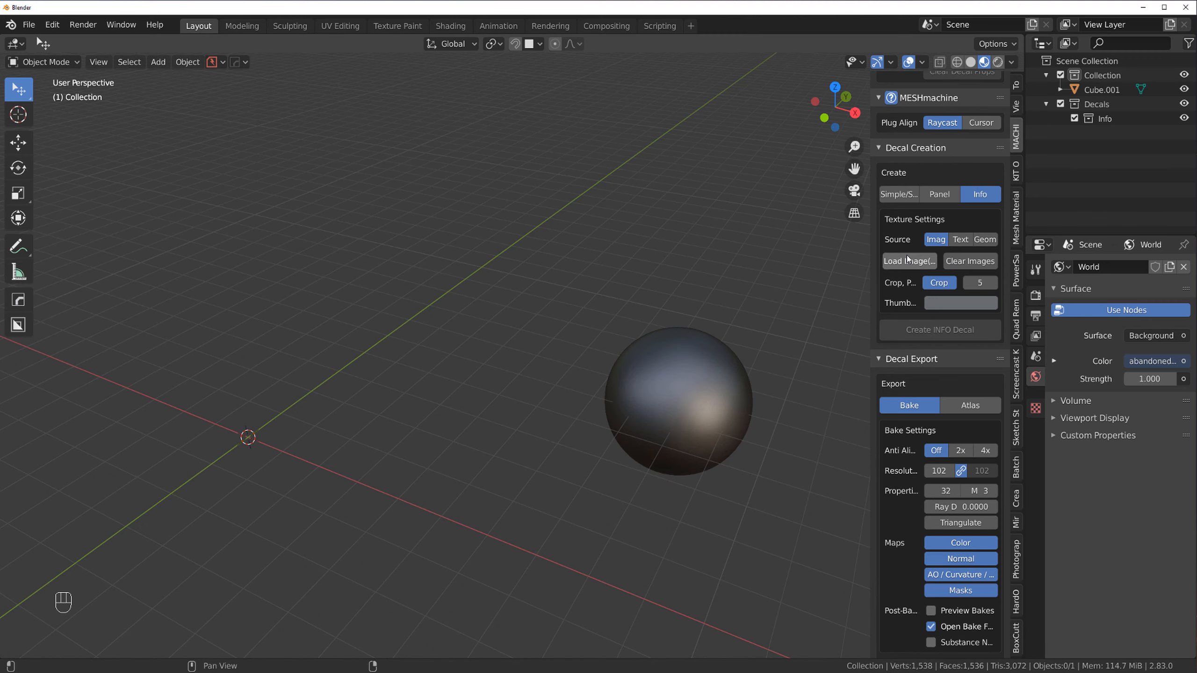
From the 80 folder, select lifter-Recovered-w.png and landlord.png among the sign PNGs and load them as source images
{"action": "left_click", "coordinate": [907, 261]}
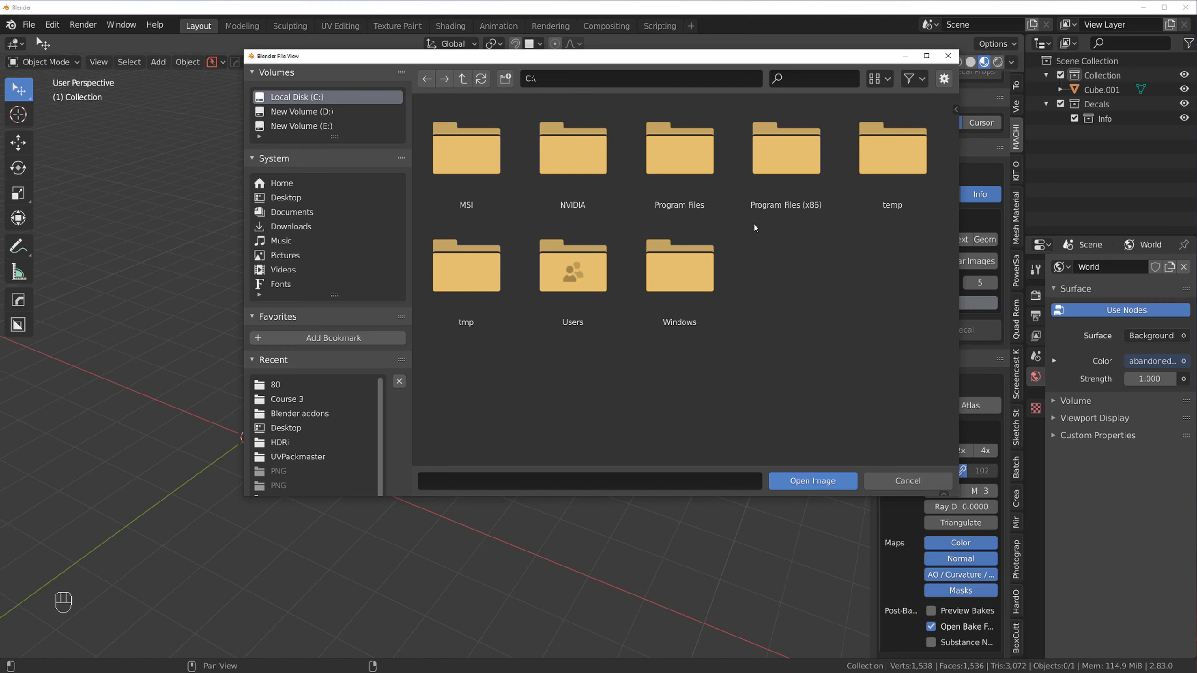
{"action": "left_click", "coordinate": [466, 265]}
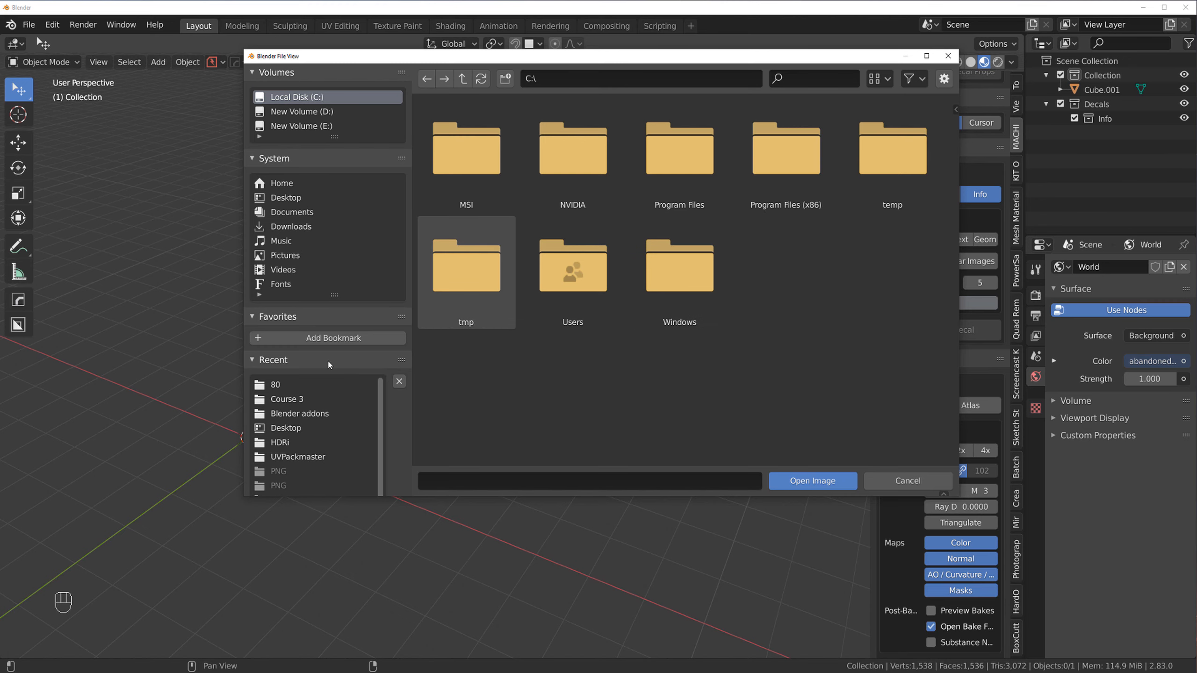
{"action": "double_click", "coordinate": [276, 383]}
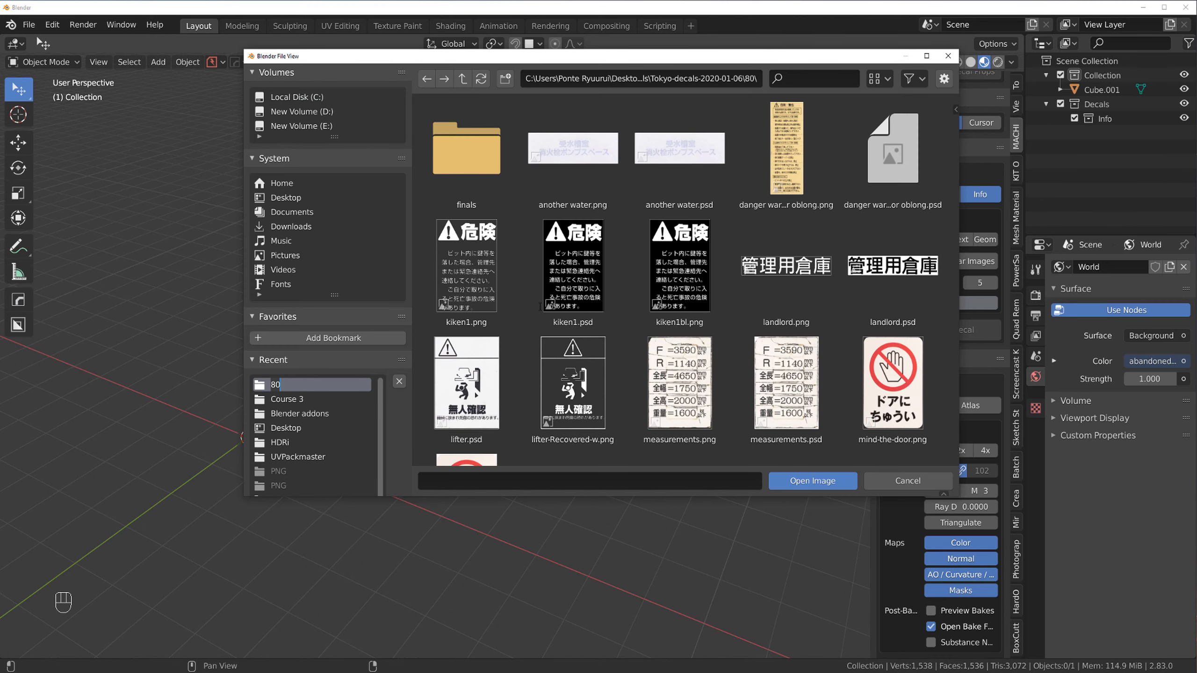
{"action": "left_click", "coordinate": [572, 382]}
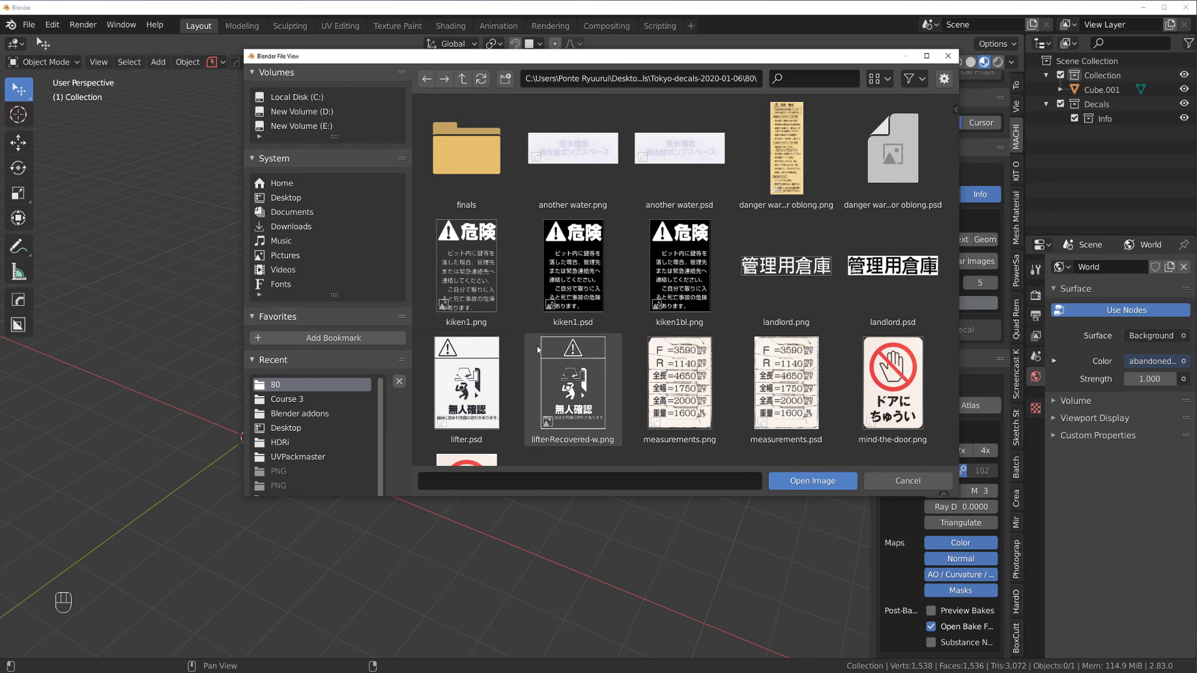
{"action": "left_click", "coordinate": [572, 381]}
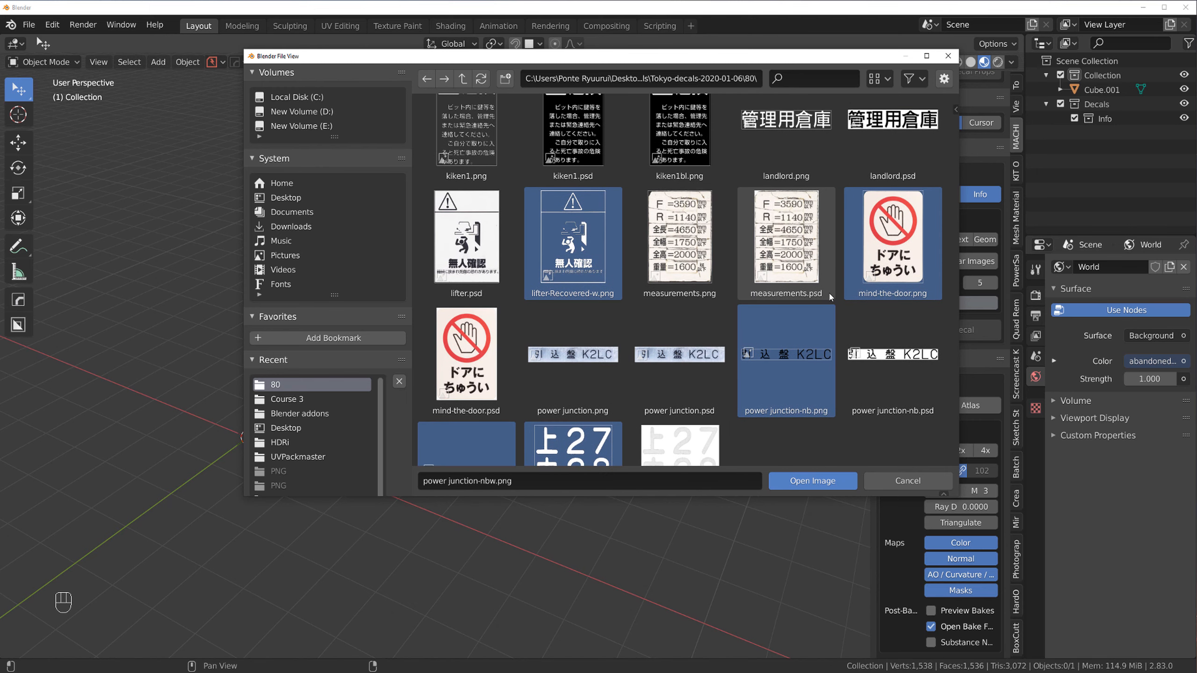
{"action": "scroll", "scroll_direction": "down", "scroll_amount": 3}
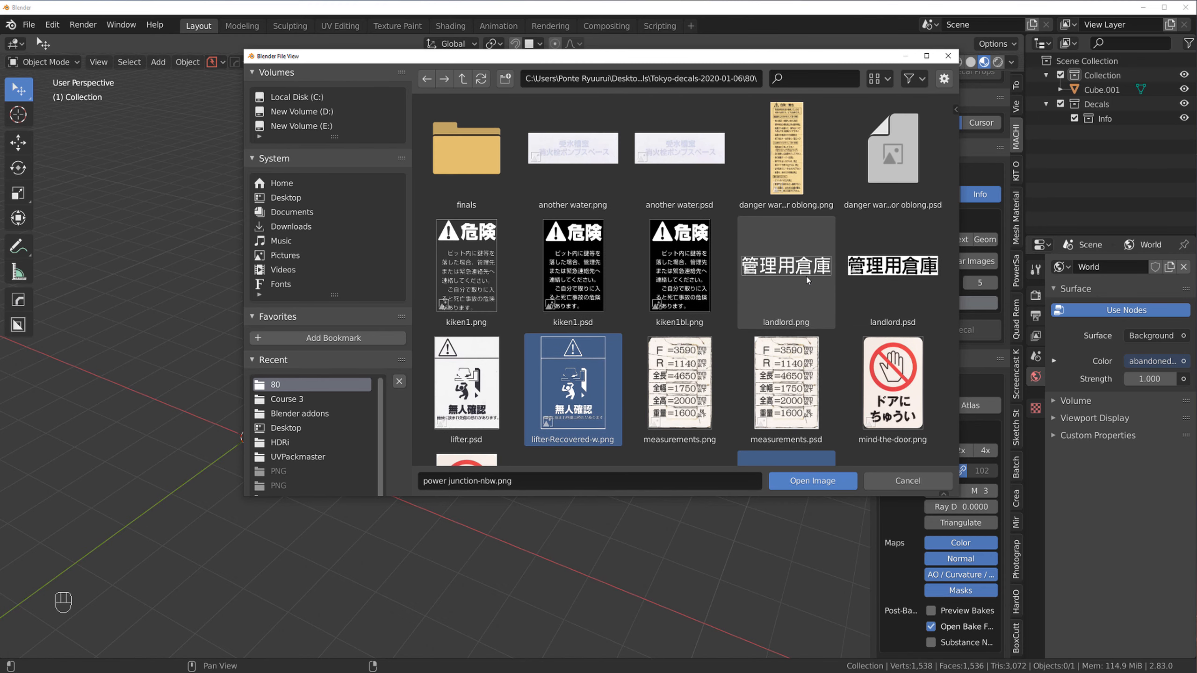
{"action": "left_click", "coordinate": [786, 265]}
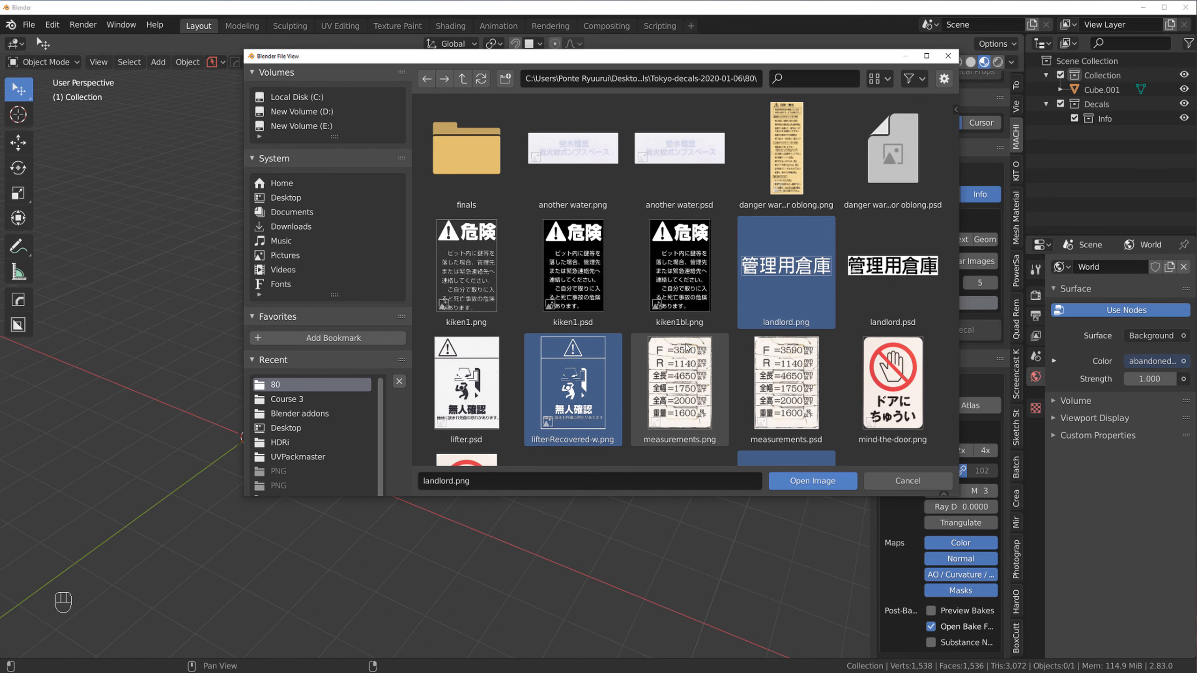
{"action": "left_click", "coordinate": [906, 481]}
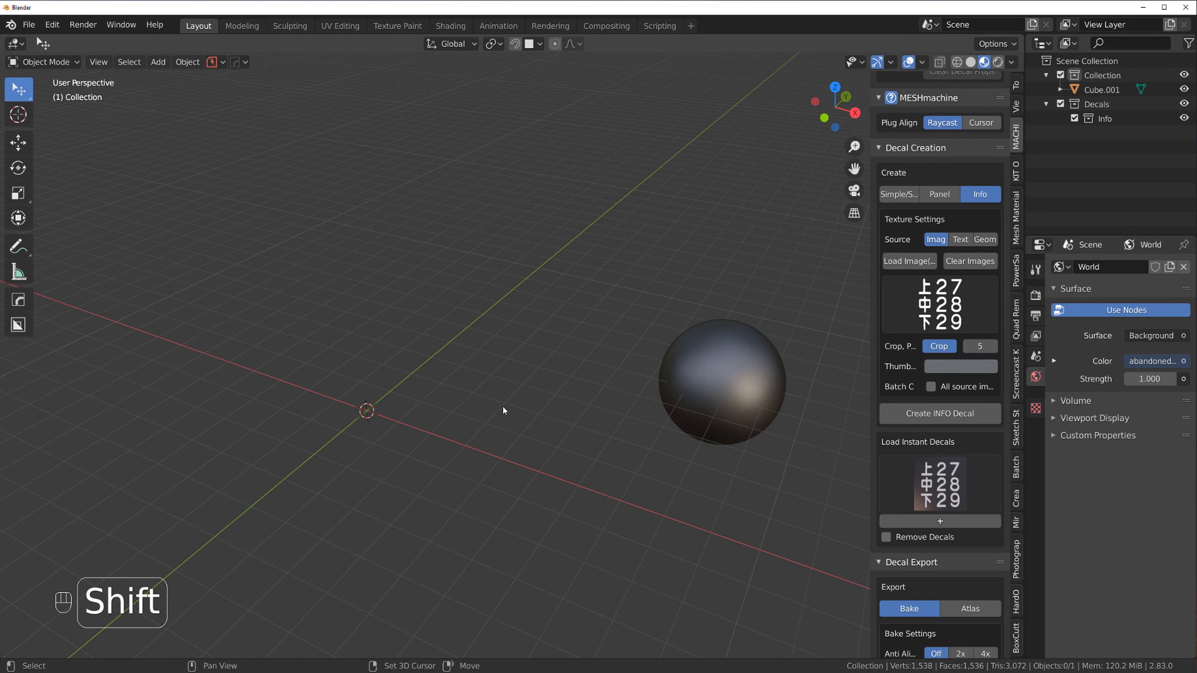
{"action": "mouse_move", "coordinate": [930, 387]}
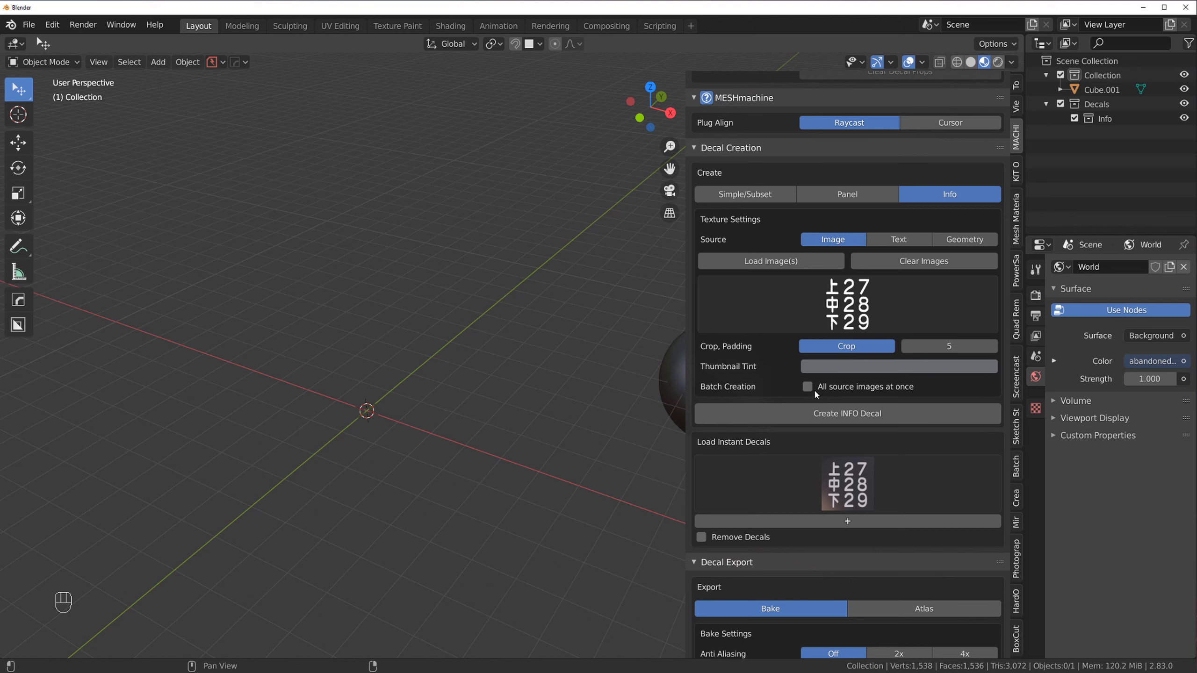
Batch-create info decals from all source images at once
{"action": "left_click", "coordinate": [807, 386]}
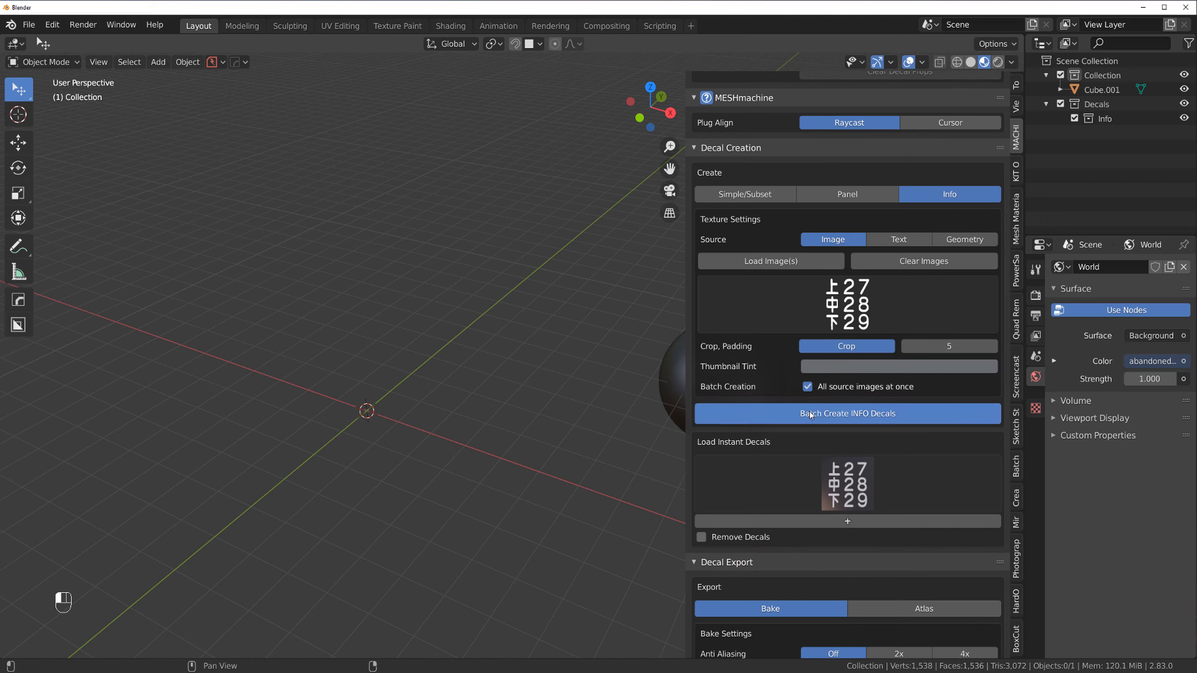
{"action": "left_click", "coordinate": [847, 413]}
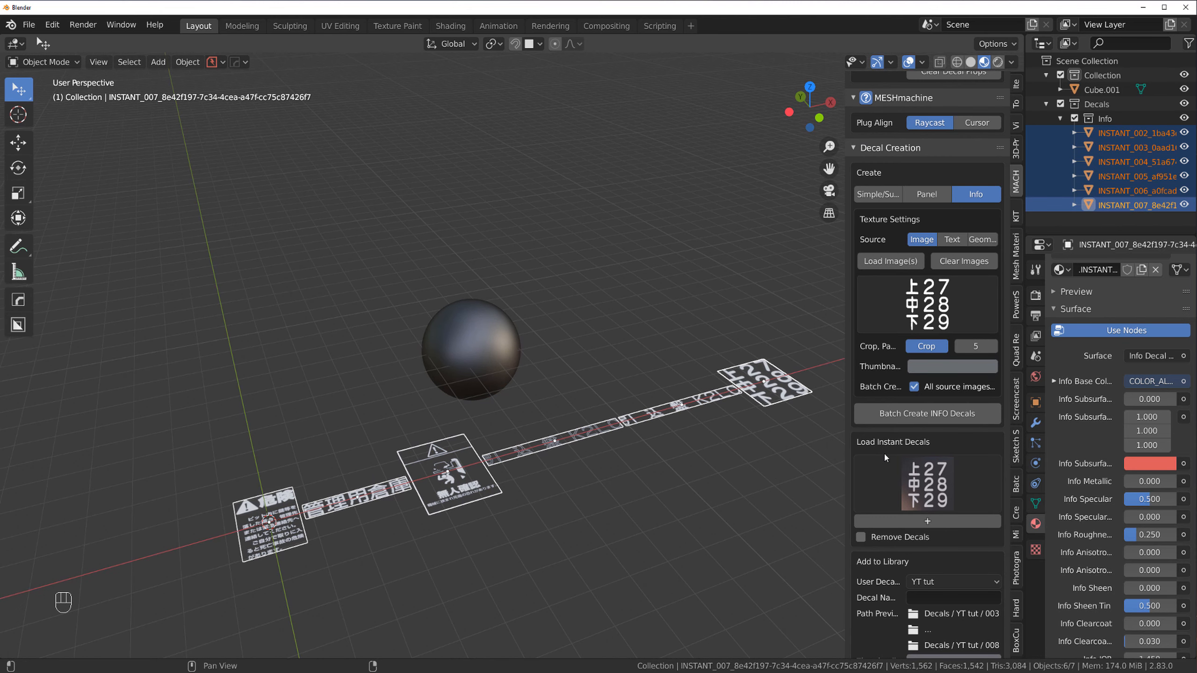
Add the new sign decals to the YT tut decal library
{"action": "scroll", "scroll_direction": "down", "scroll_amount": 3}
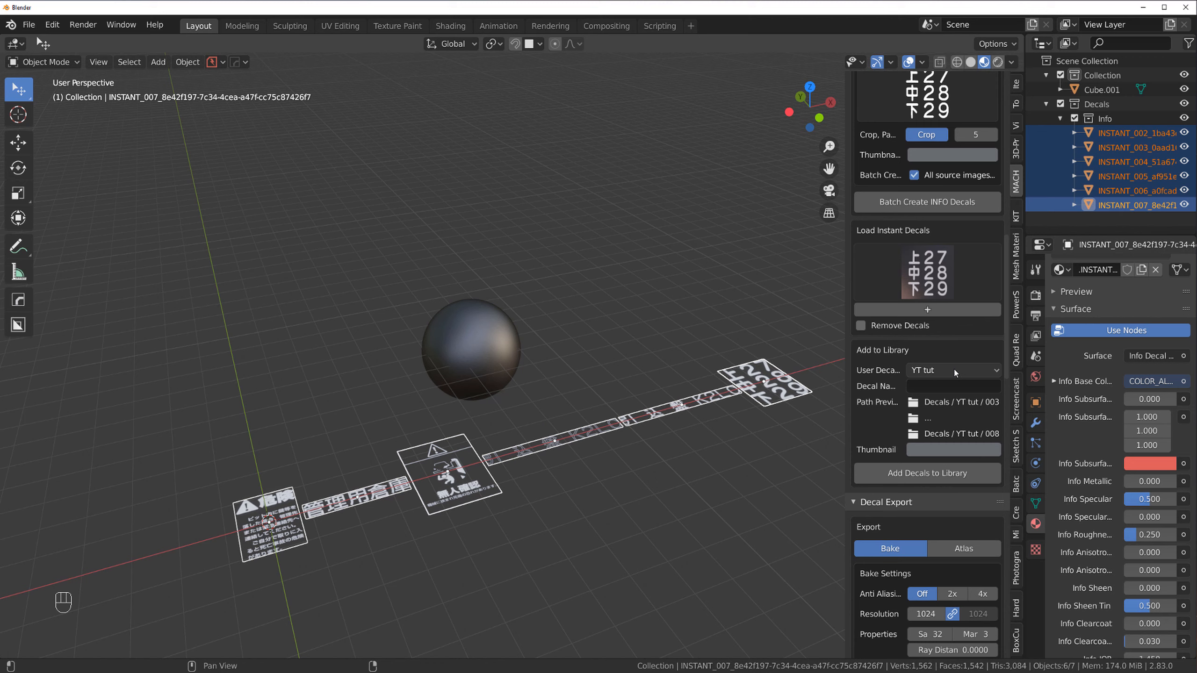
{"action": "left_click", "coordinate": [927, 473]}
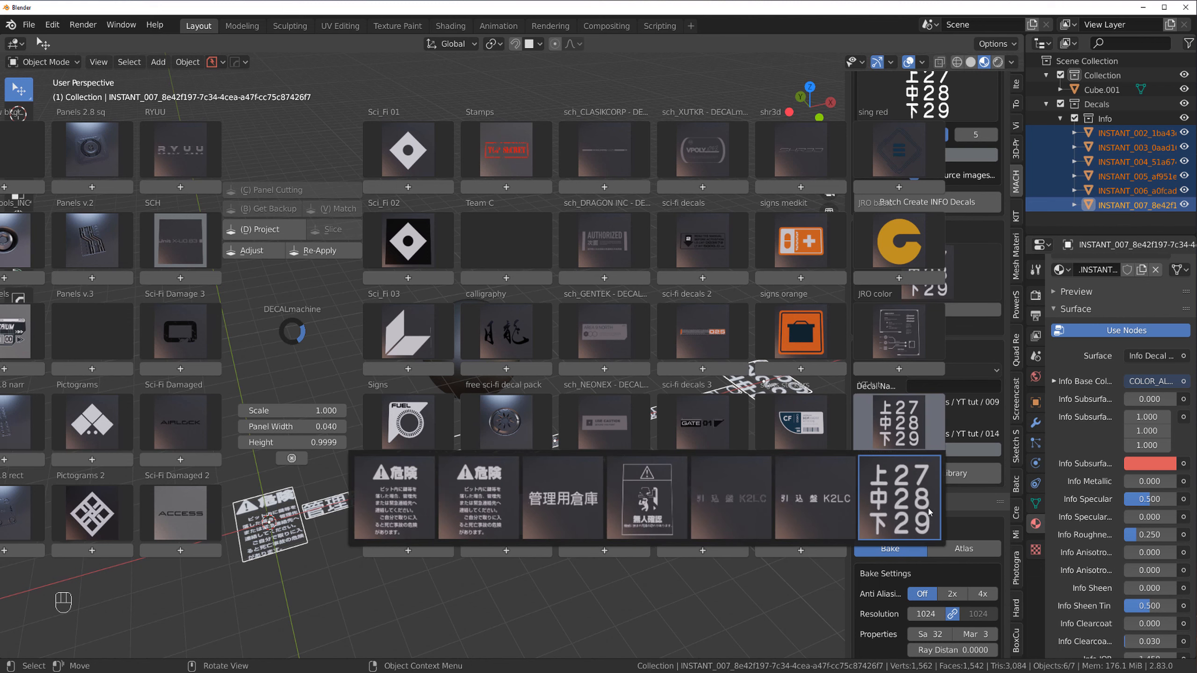
{"action": "mouse_move", "coordinate": [449, 510]}
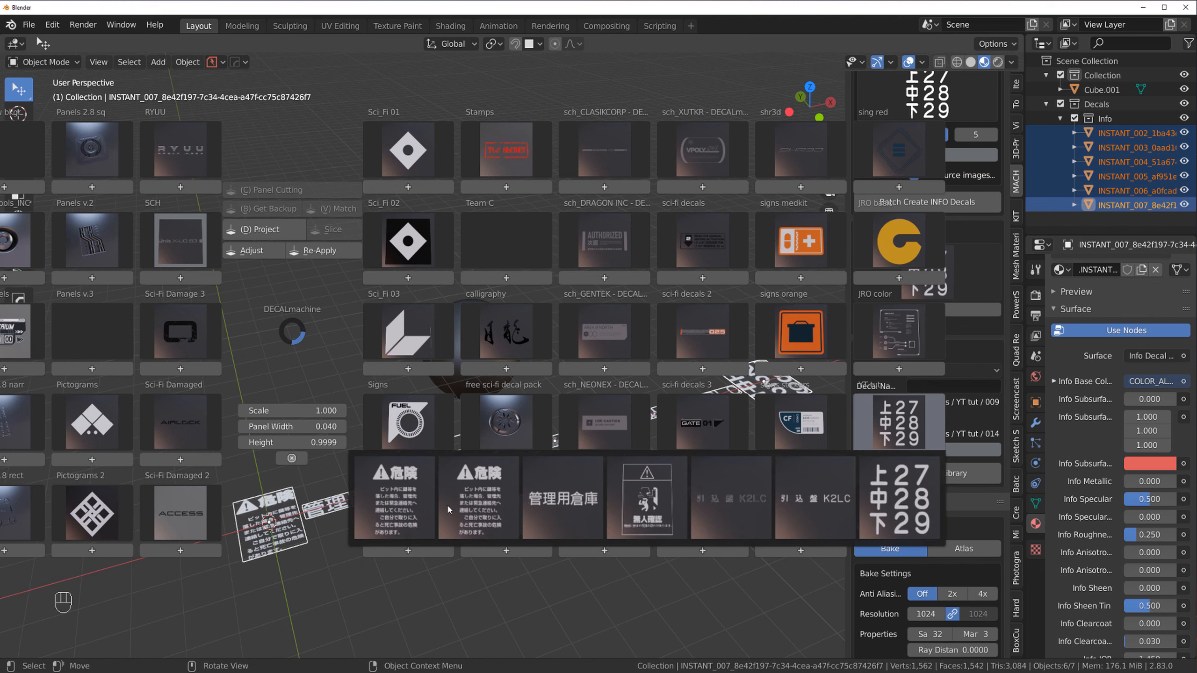
Pick the danger sign and landlord sign decals from the decal pie menu
{"action": "left_click", "coordinate": [394, 498]}
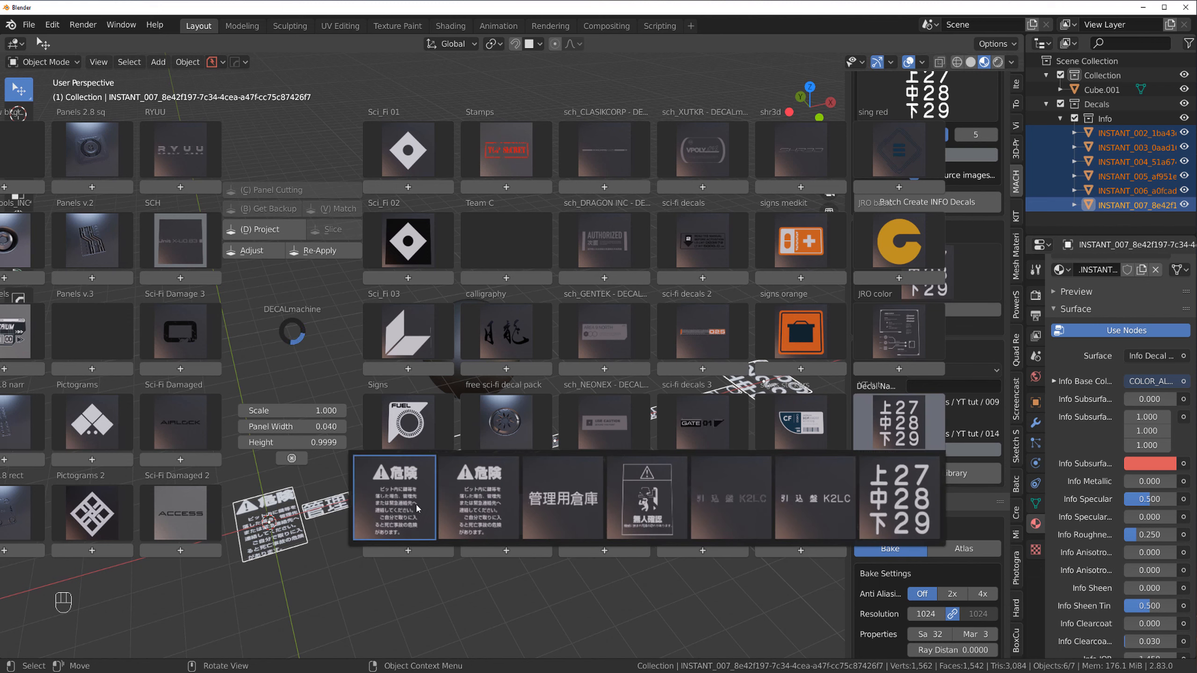
{"action": "mouse_move", "coordinate": [477, 496]}
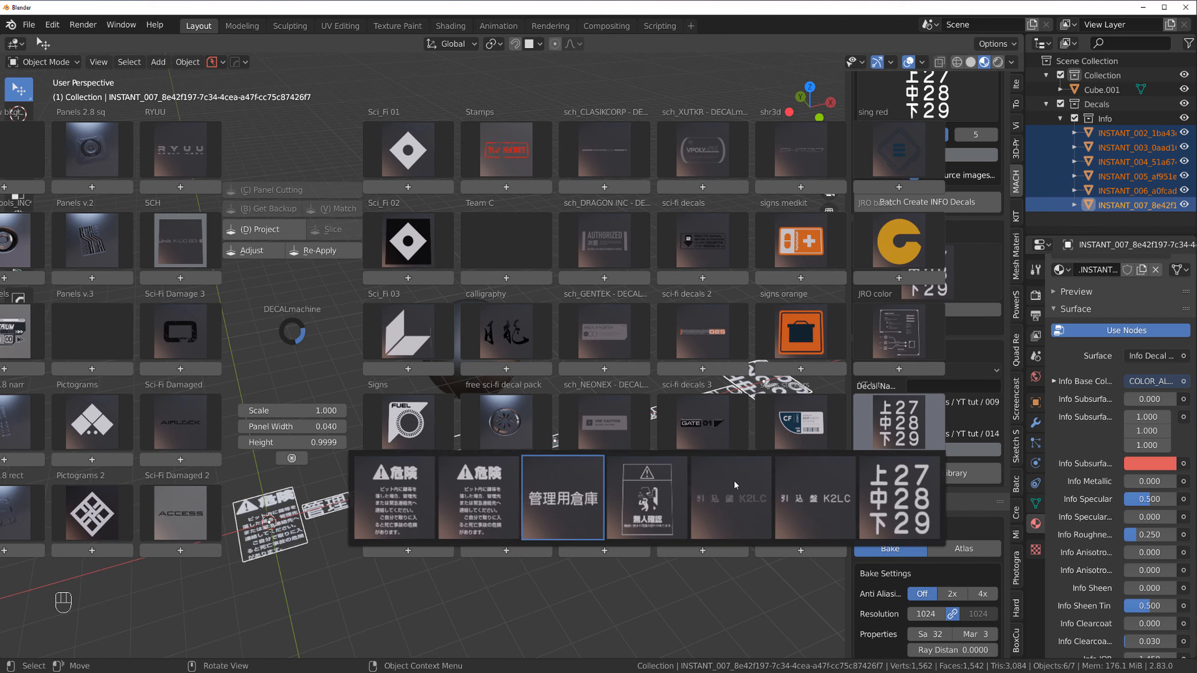
{"action": "left_click", "coordinate": [646, 498]}
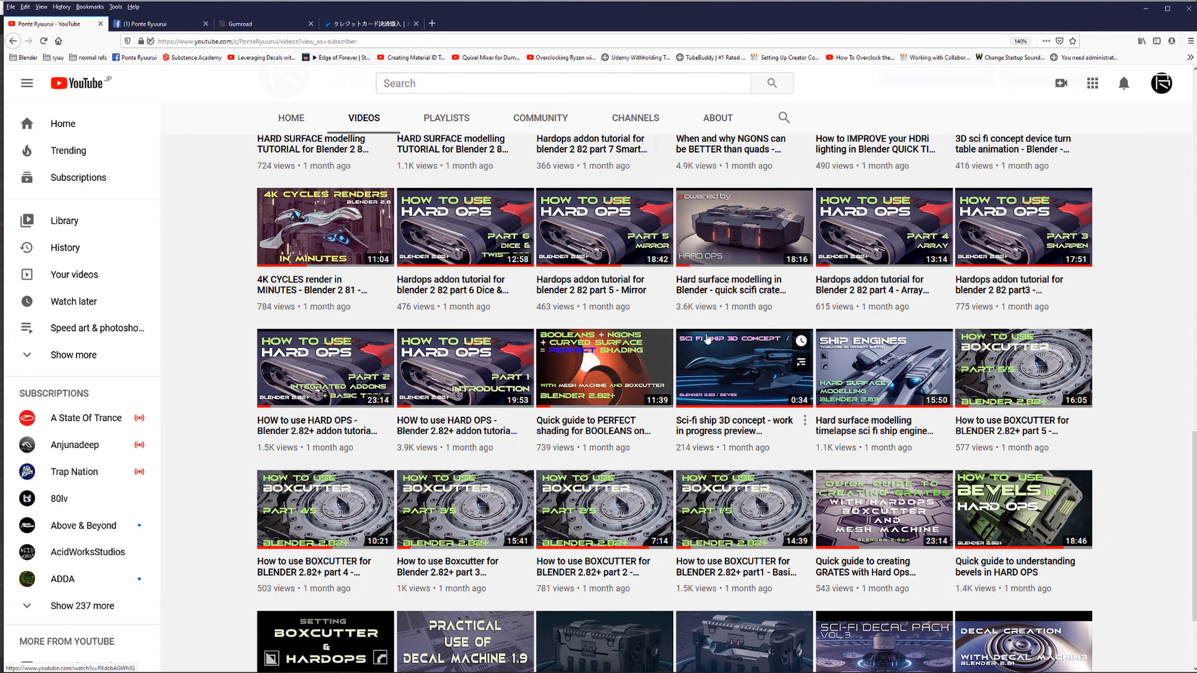
Start the 'Practical use of Decal Machine 1.9' video from the channel's Videos list
{"action": "scroll", "scroll_direction": "down", "scroll_amount": 3}
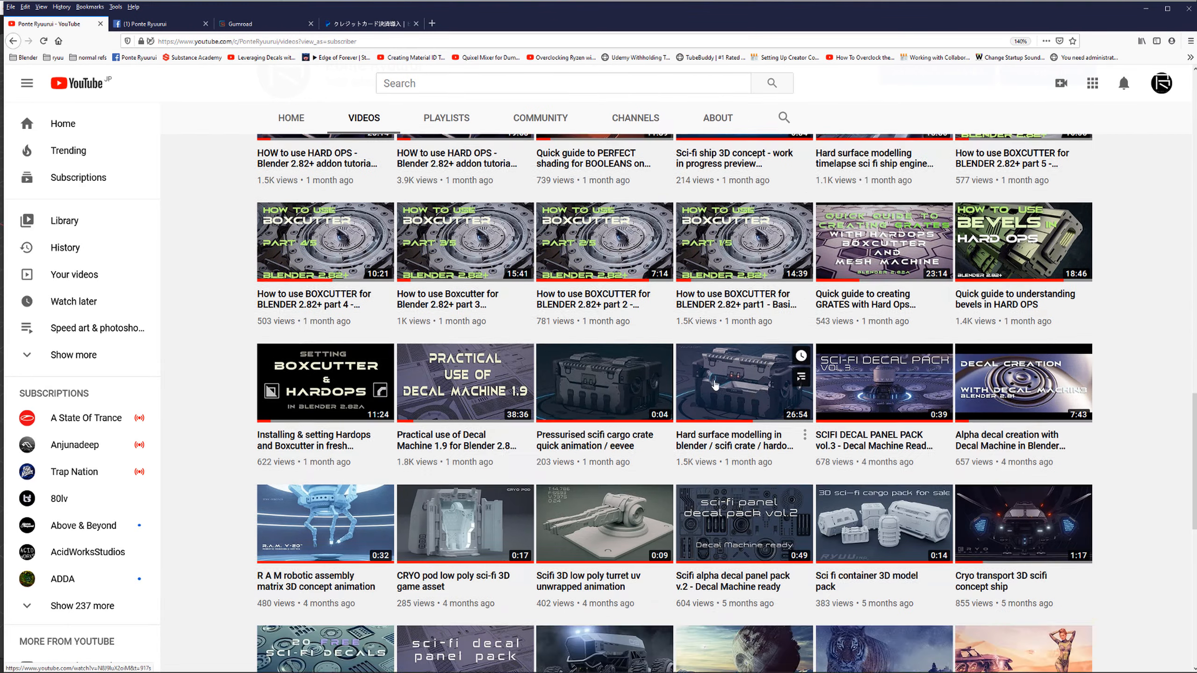
{"action": "scroll", "scroll_direction": "down", "scroll_amount": 3}
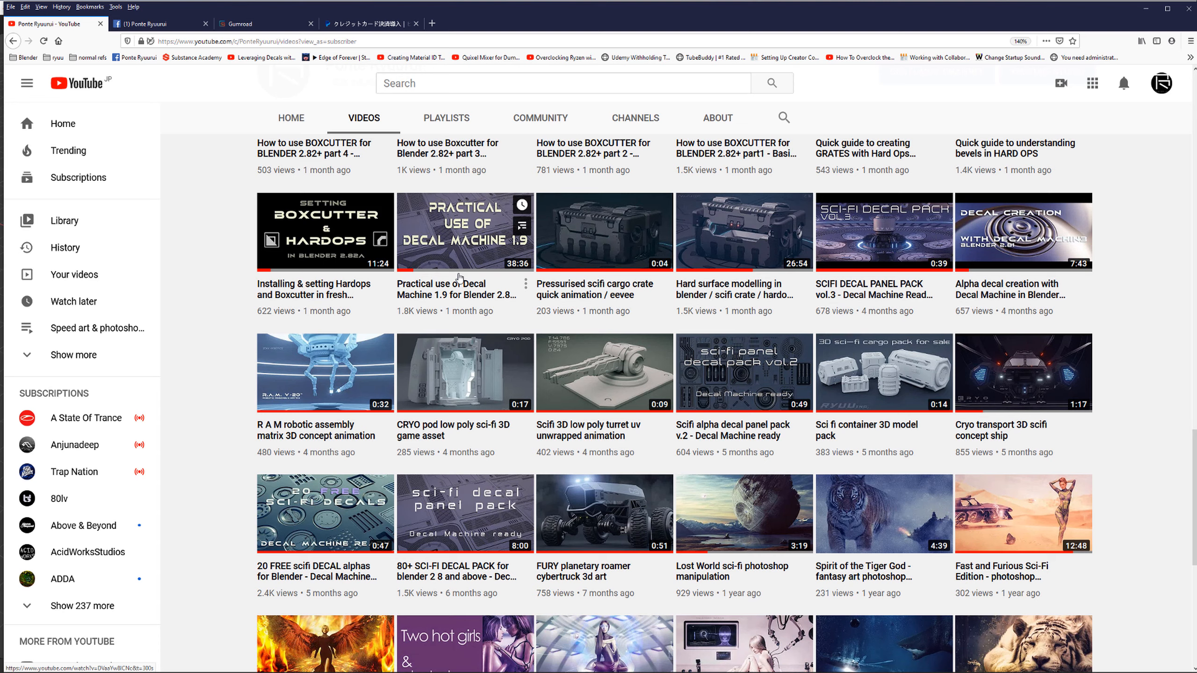
{"action": "left_click", "coordinate": [464, 232]}
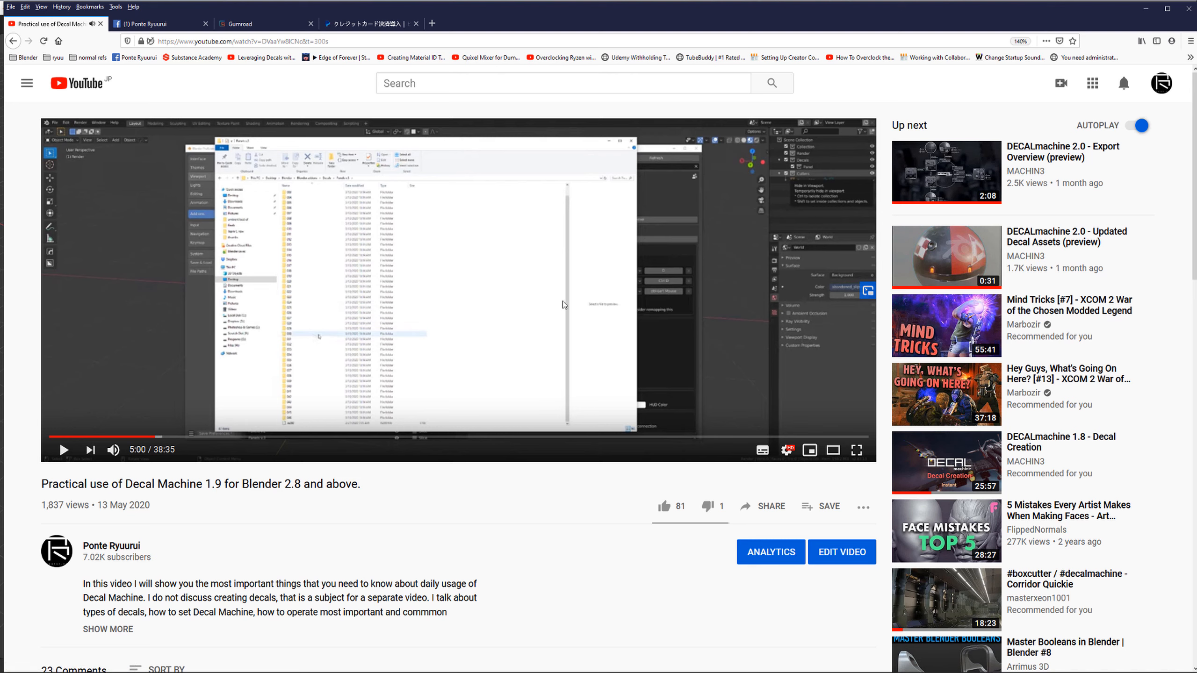
{"action": "mouse_move", "coordinate": [603, 193]}
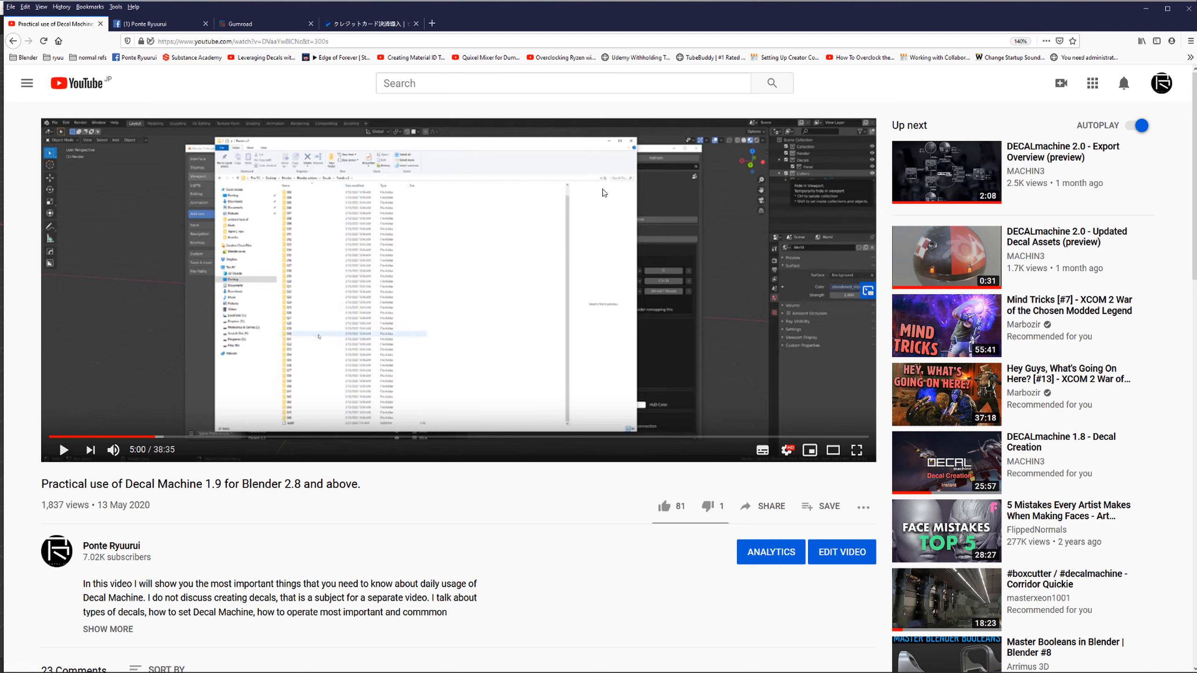
{"action": "mouse_move", "coordinate": [889, 404]}
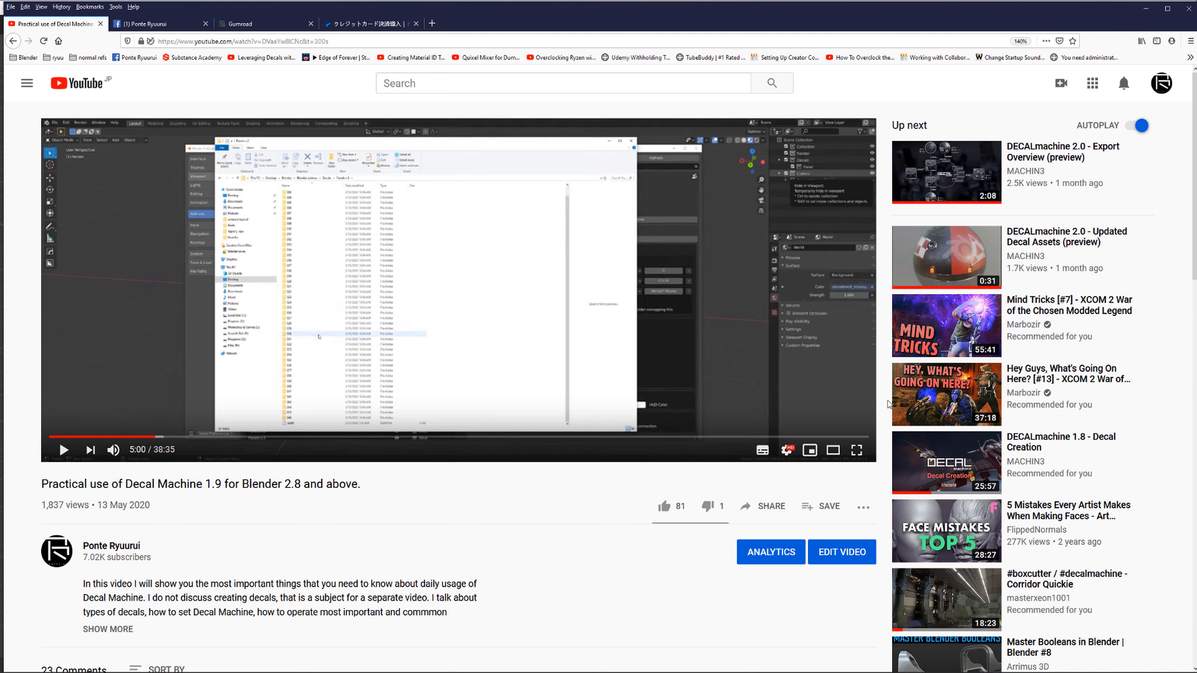
{"action": "mouse_move", "coordinate": [542, 361]}
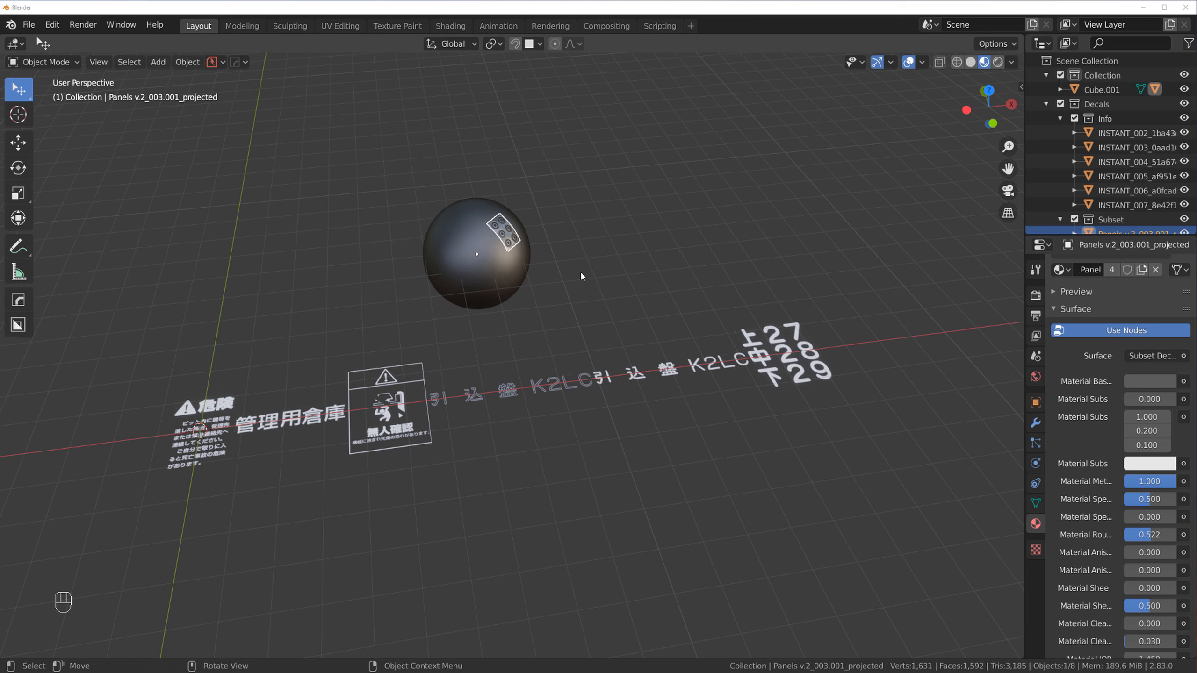
{"action": "mouse_move", "coordinate": [584, 245]}
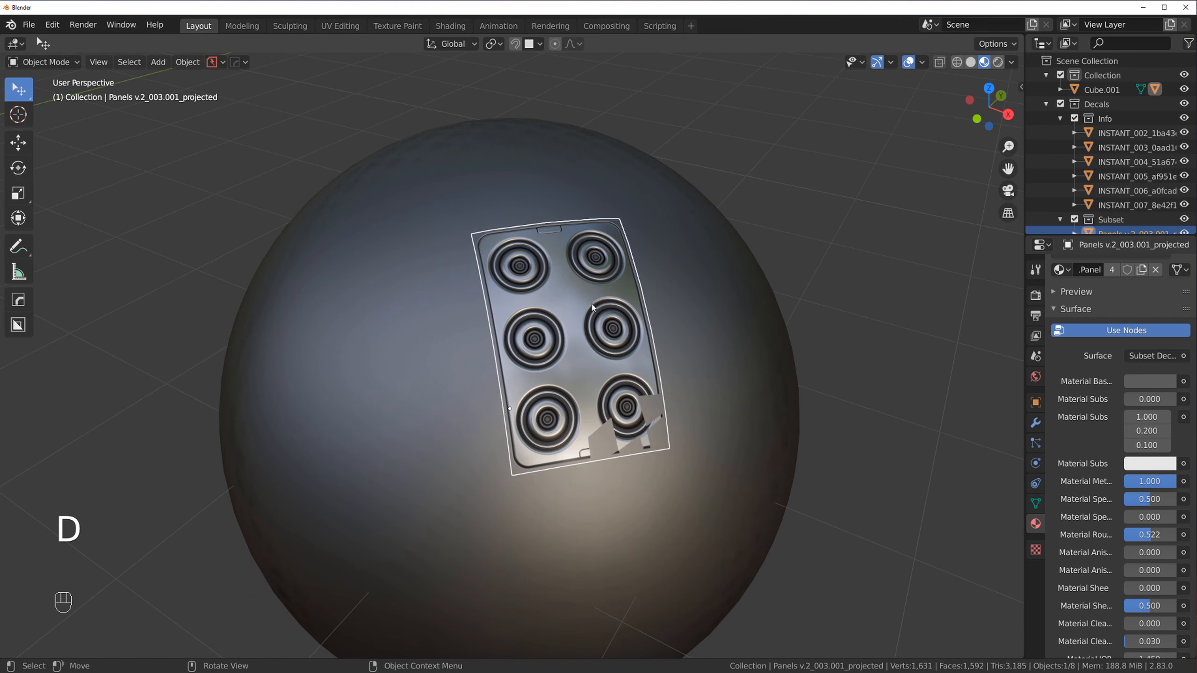
Zoom the viewport to inspect the six-port Panels v.2 decal on the sphere
{"action": "scroll", "scroll_direction": "down", "scroll_amount": 3}
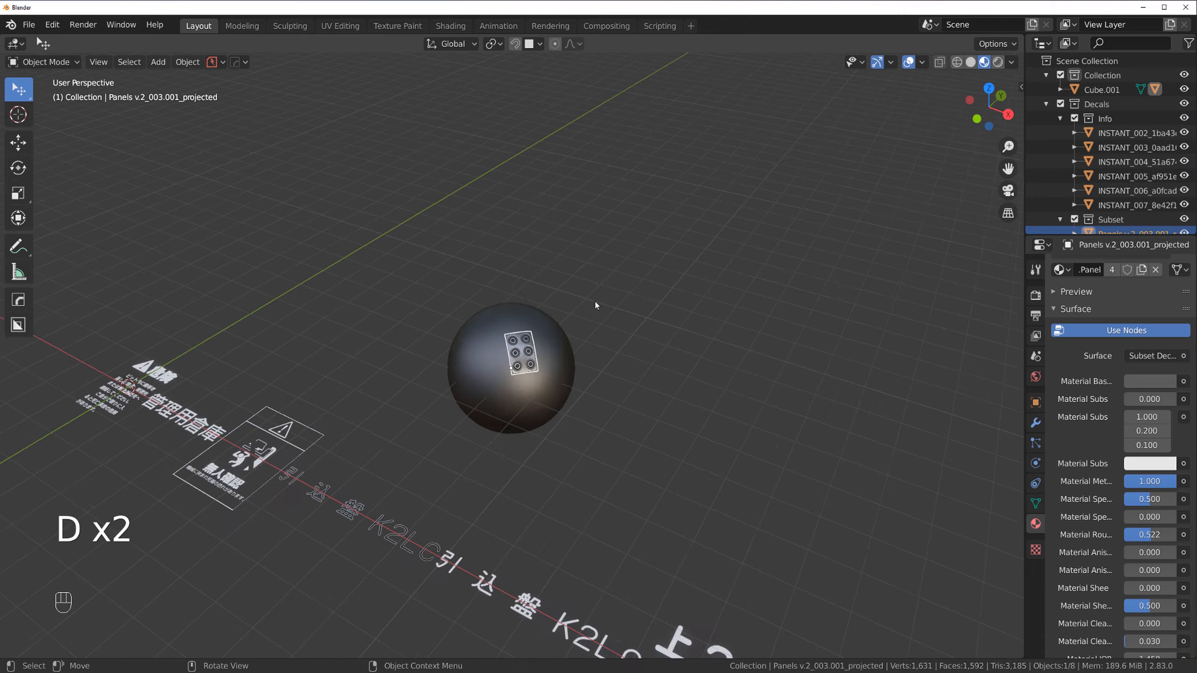